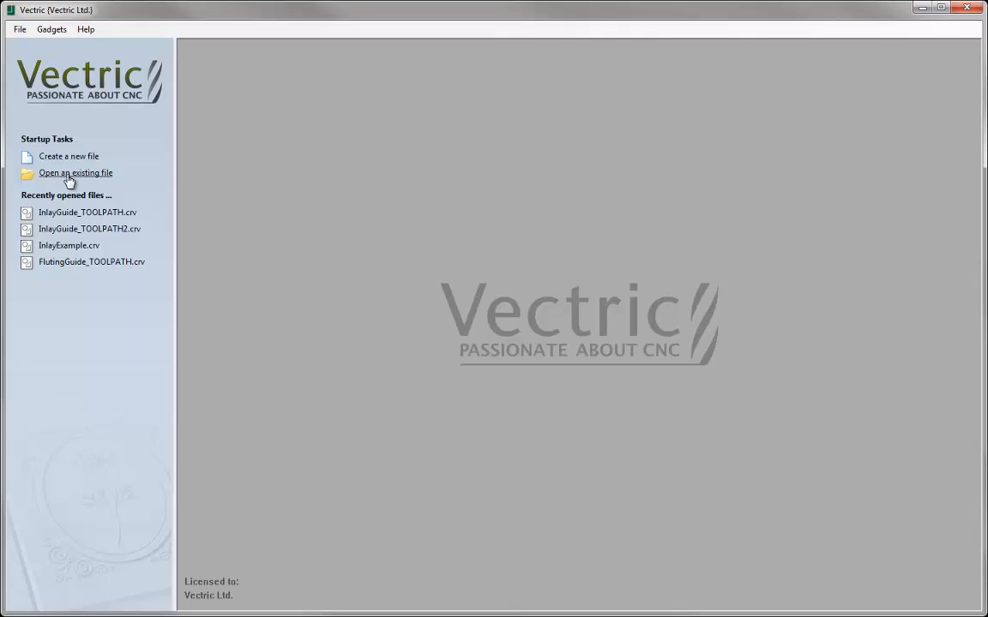
Step: Open the existing job QuickEngrave_VECTOR.crv
click(75, 173)
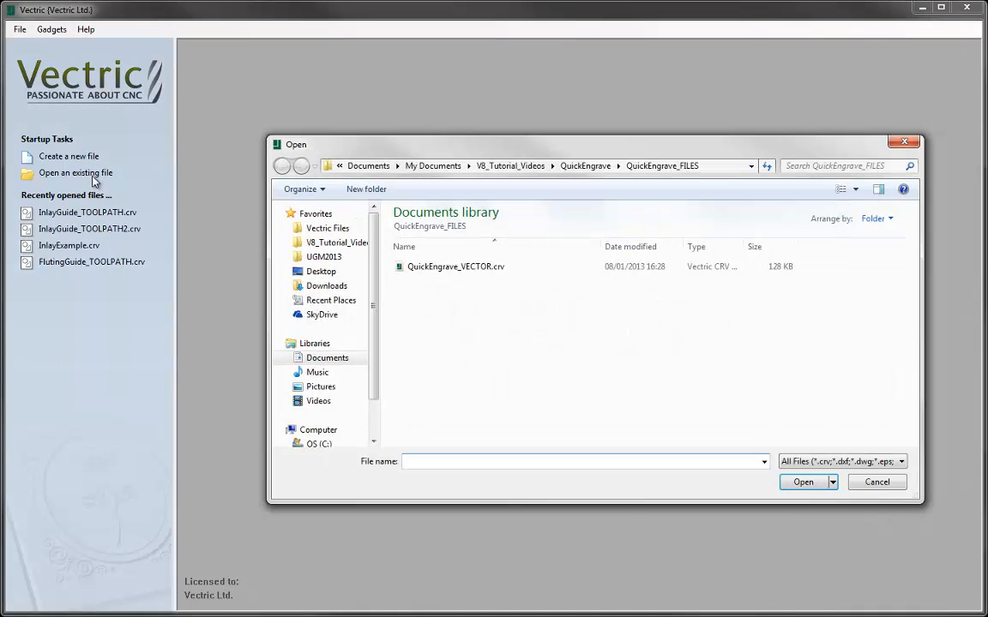
click(455, 266)
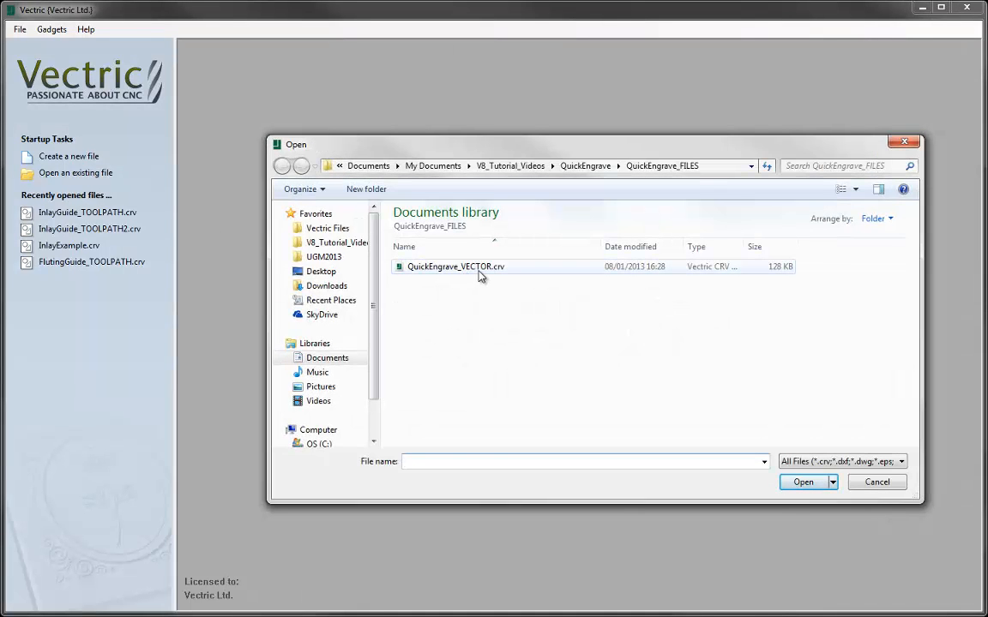
click(455, 266)
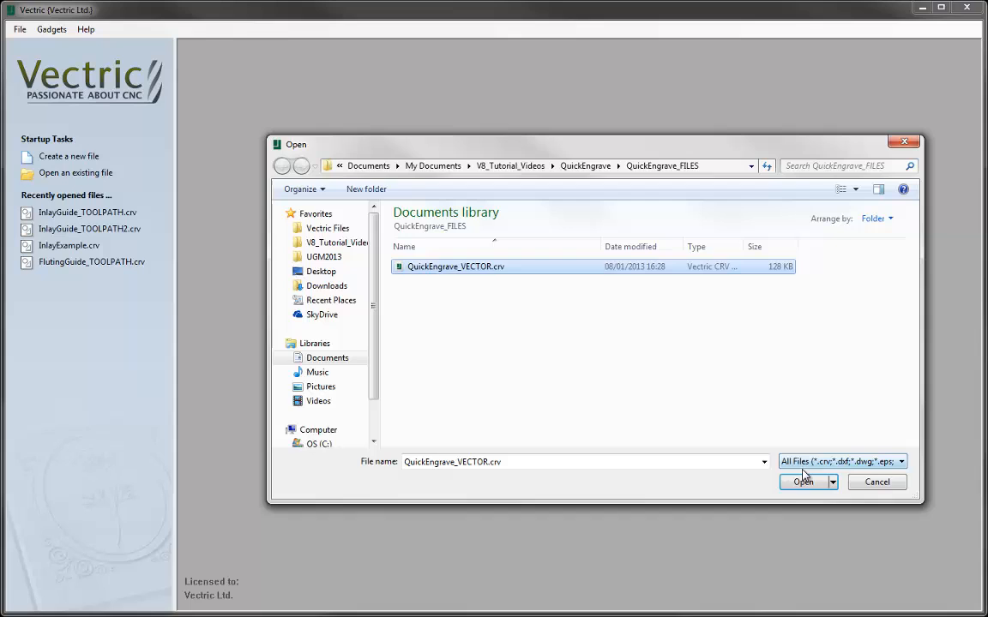
click(801, 482)
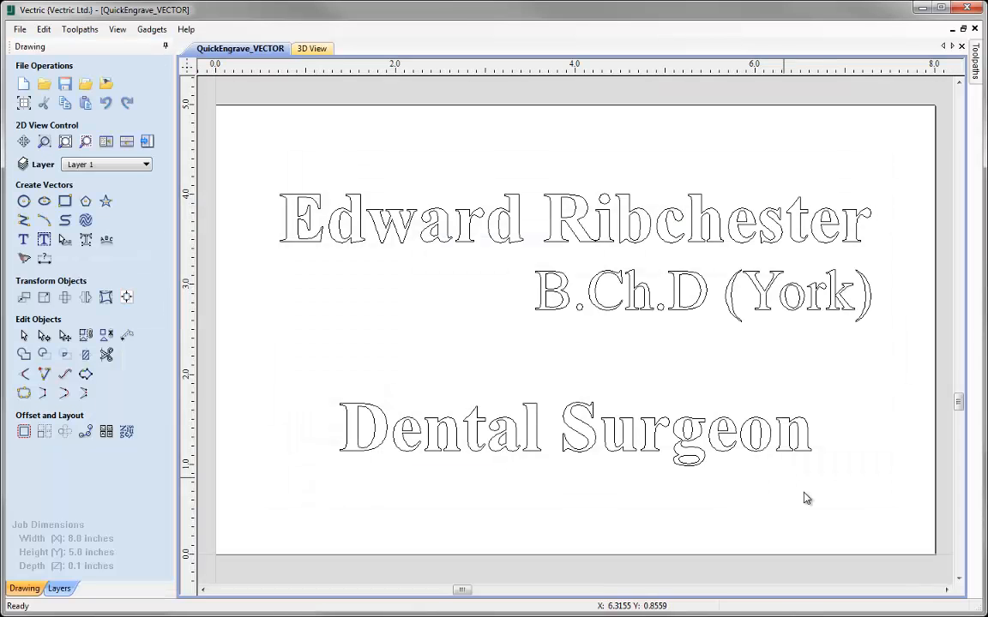
mouse_move(460, 124)
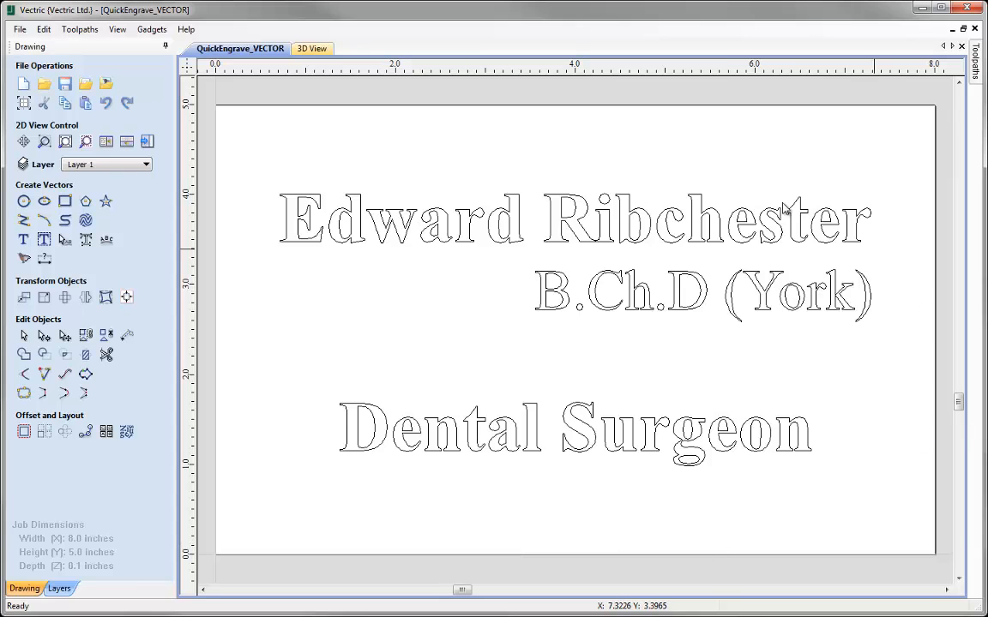
mouse_move(313, 153)
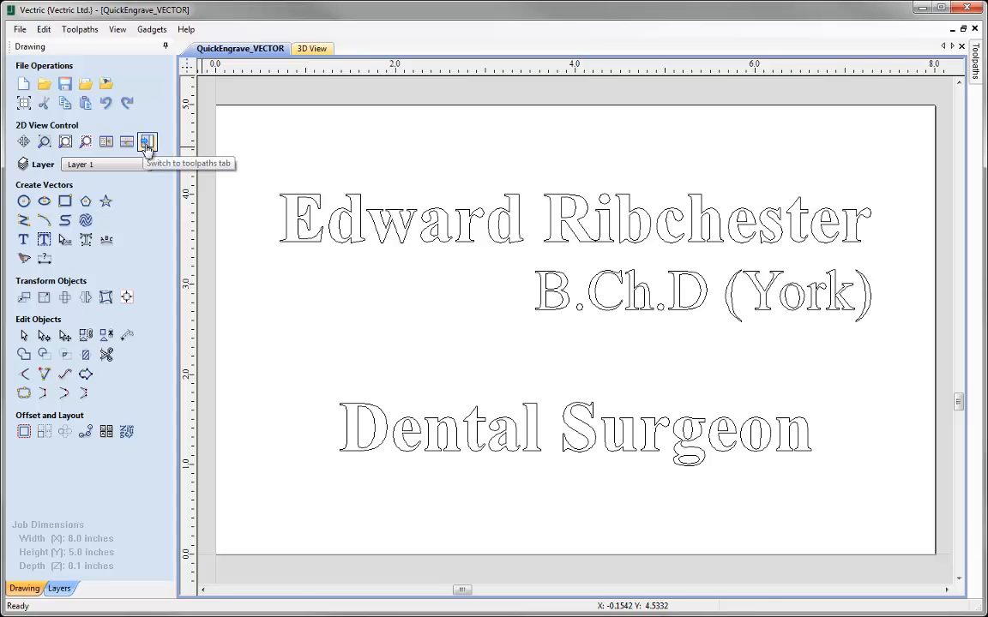
Step: Show the Toolpaths panel beside the nameplate design
click(146, 142)
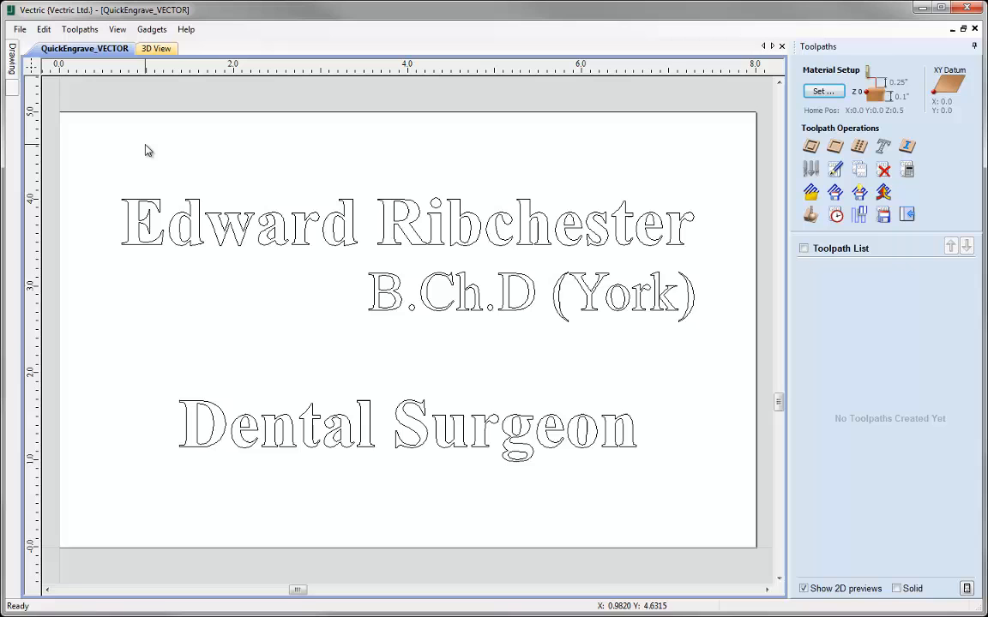
click(821, 91)
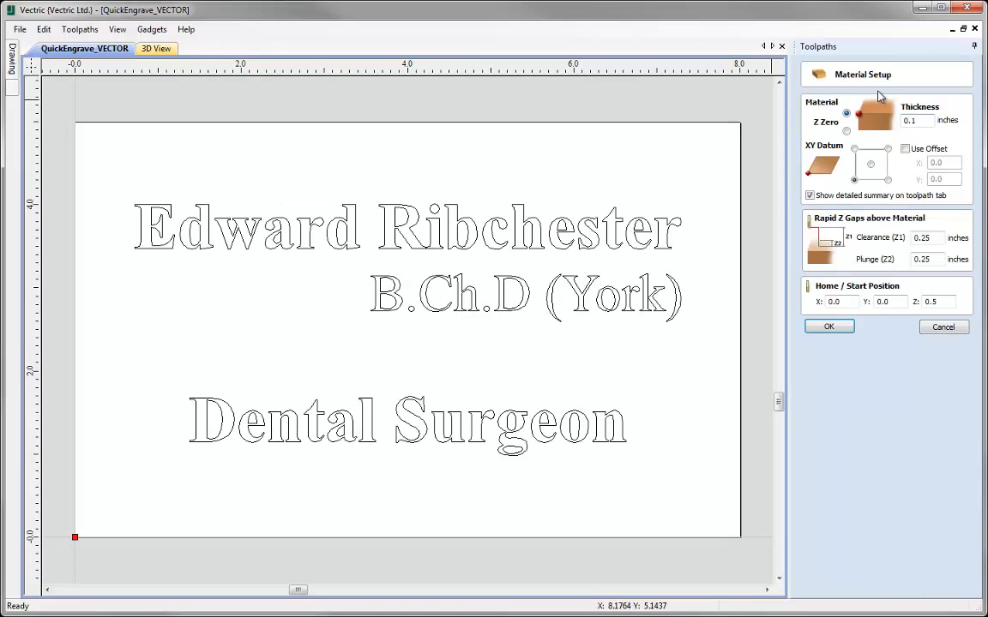
mouse_move(921, 191)
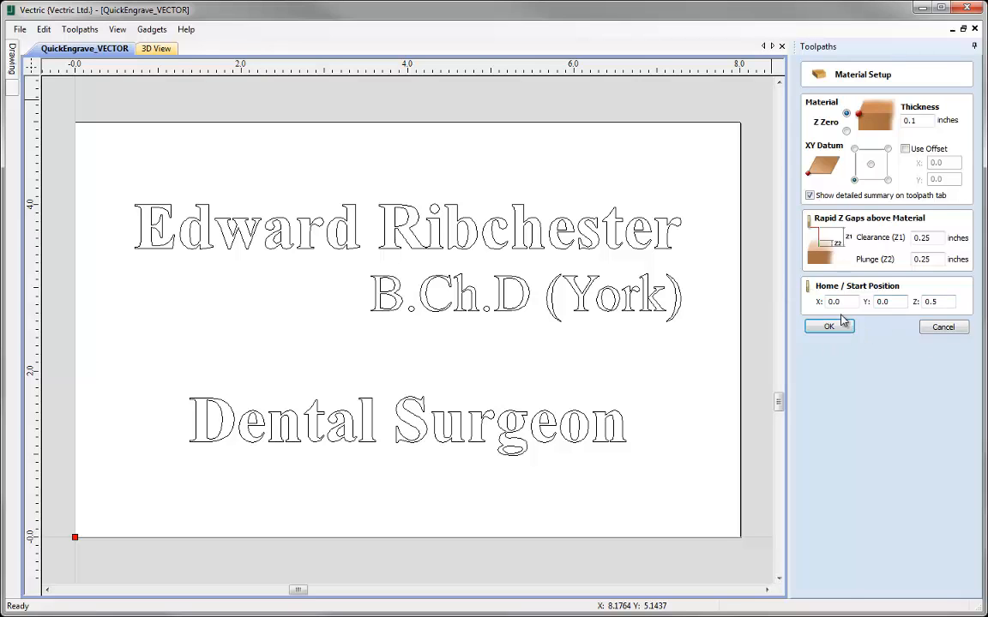
click(827, 327)
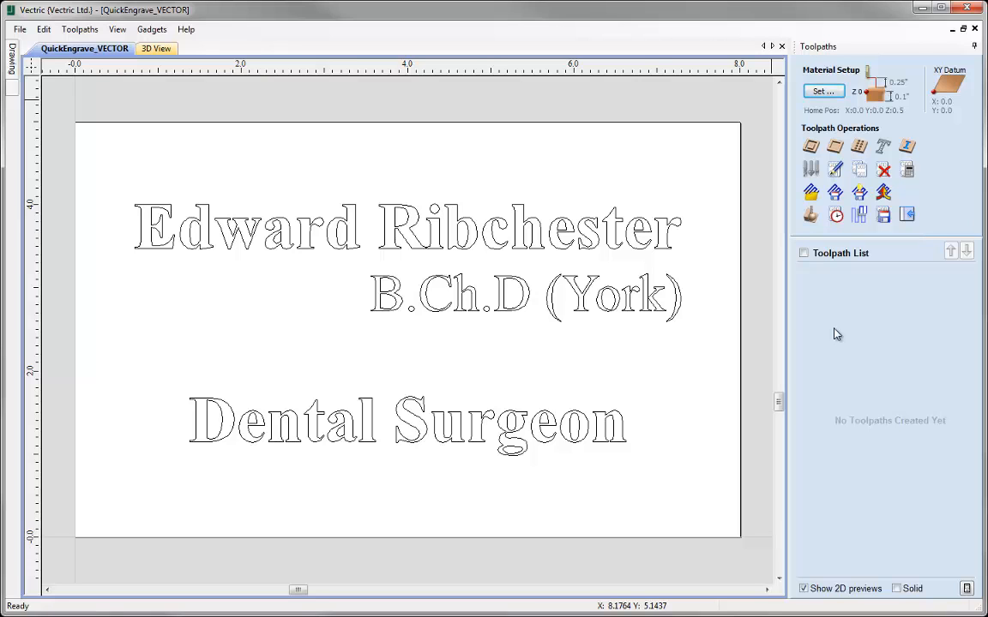
mouse_move(923, 165)
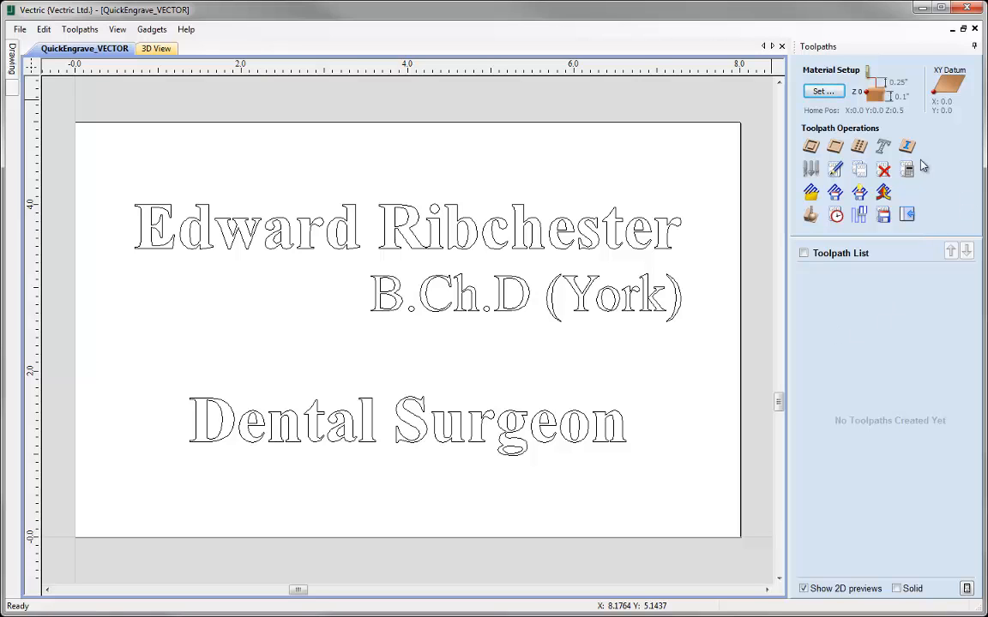
mouse_move(883, 147)
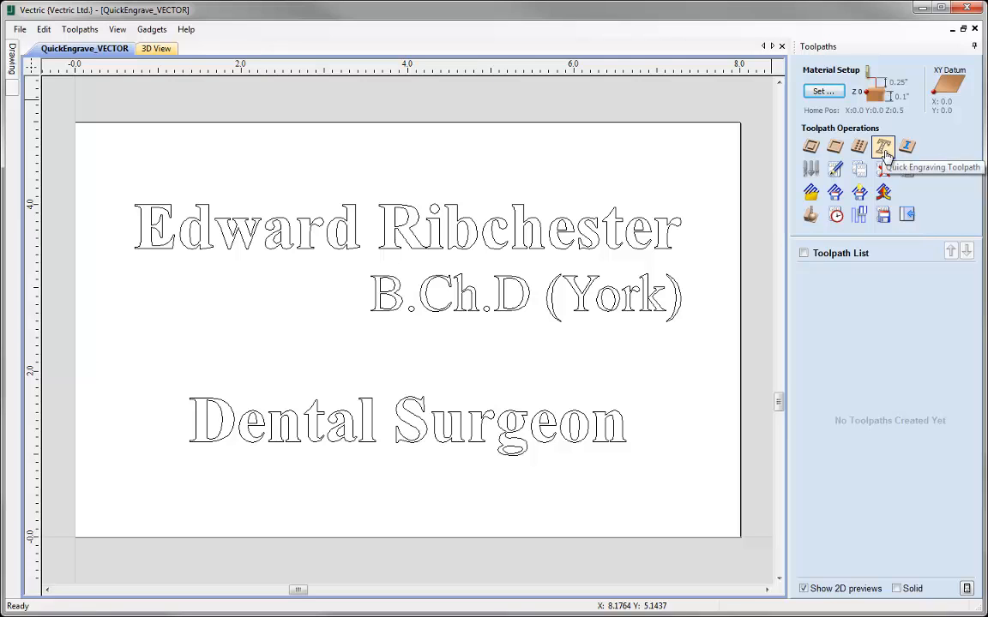
Step: Start a new Quick Engrave toolpath from Toolpath Operations
click(883, 146)
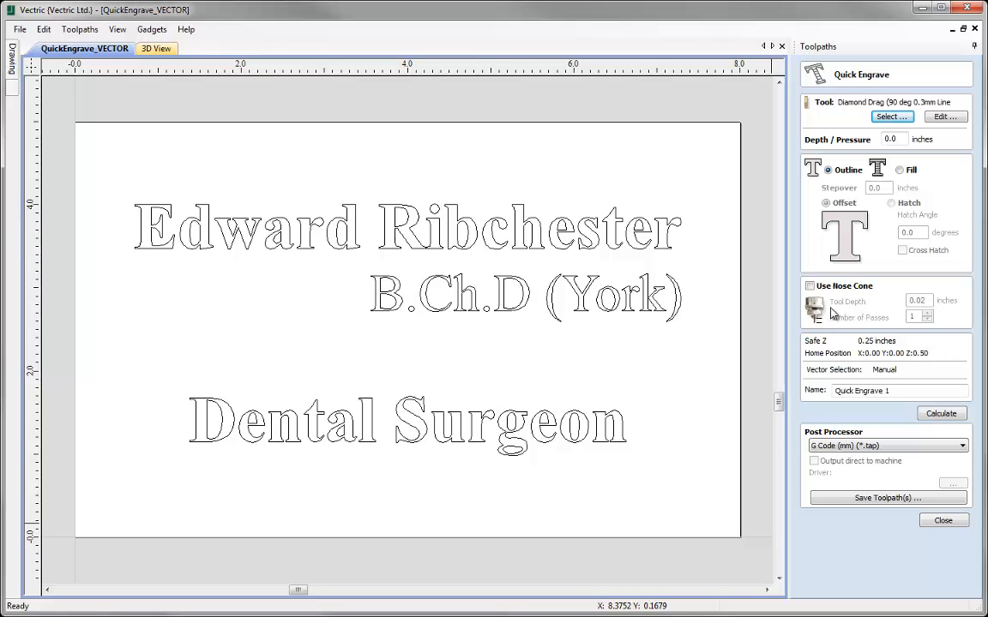
mouse_move(815, 422)
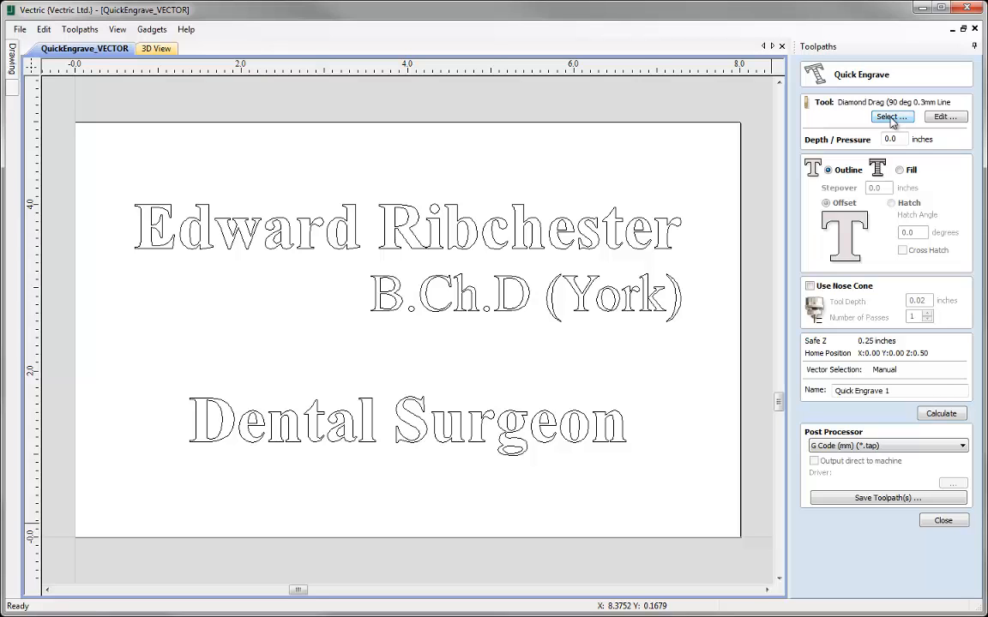
Step: Open the tool database to choose the Diamond Drag (90 deg 0.020" Line Width) cutter
click(891, 117)
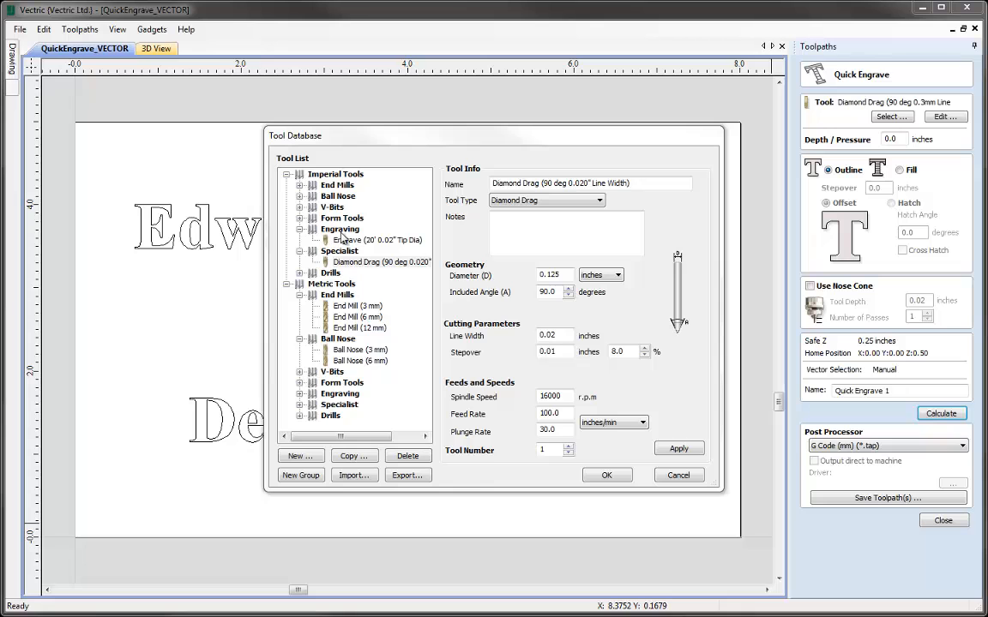
mouse_move(331, 253)
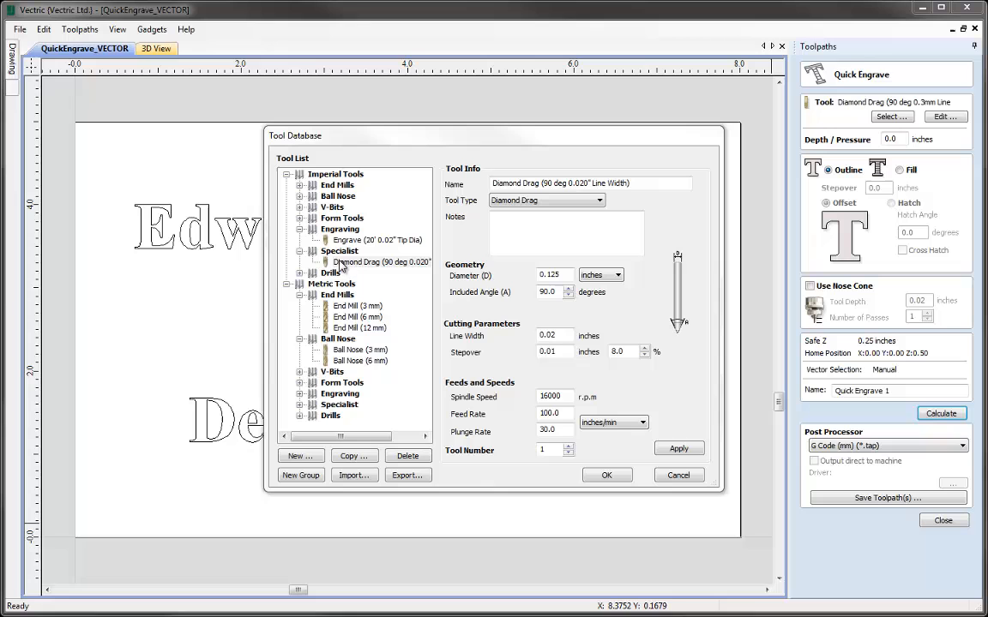
mouse_move(351, 265)
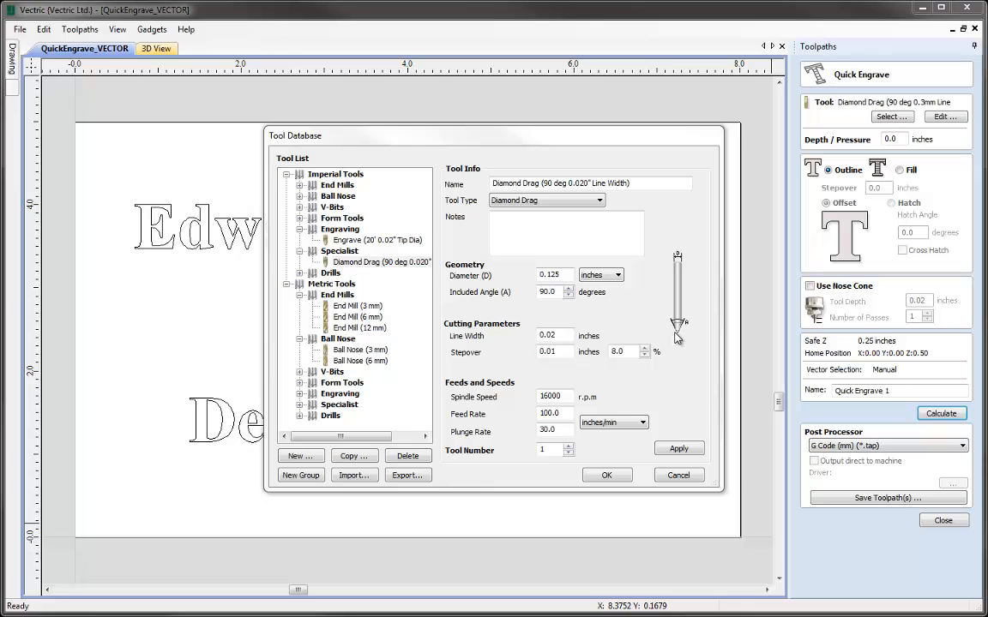
mouse_move(678, 343)
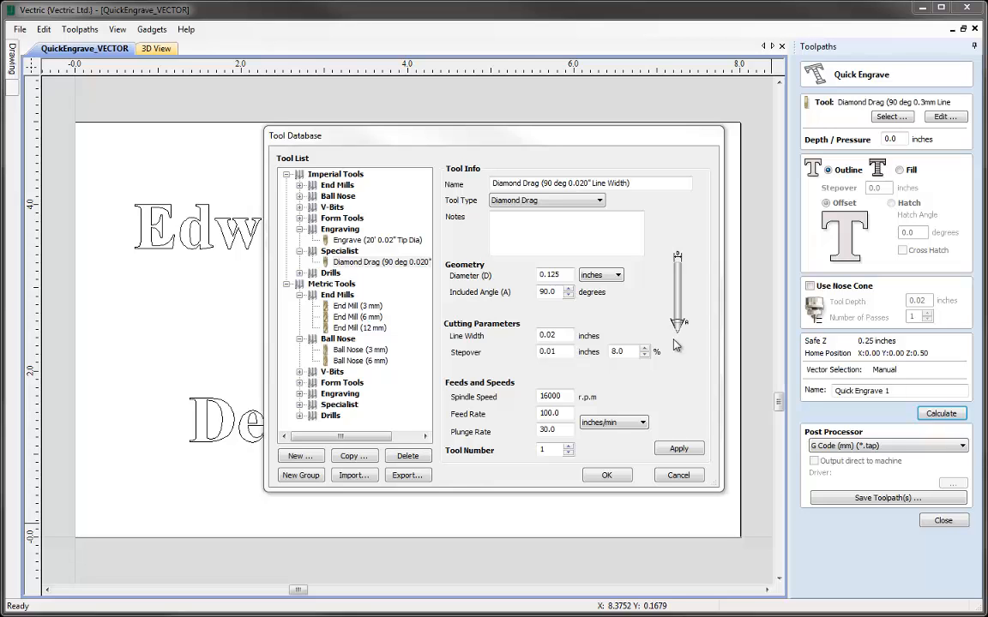
mouse_move(476, 427)
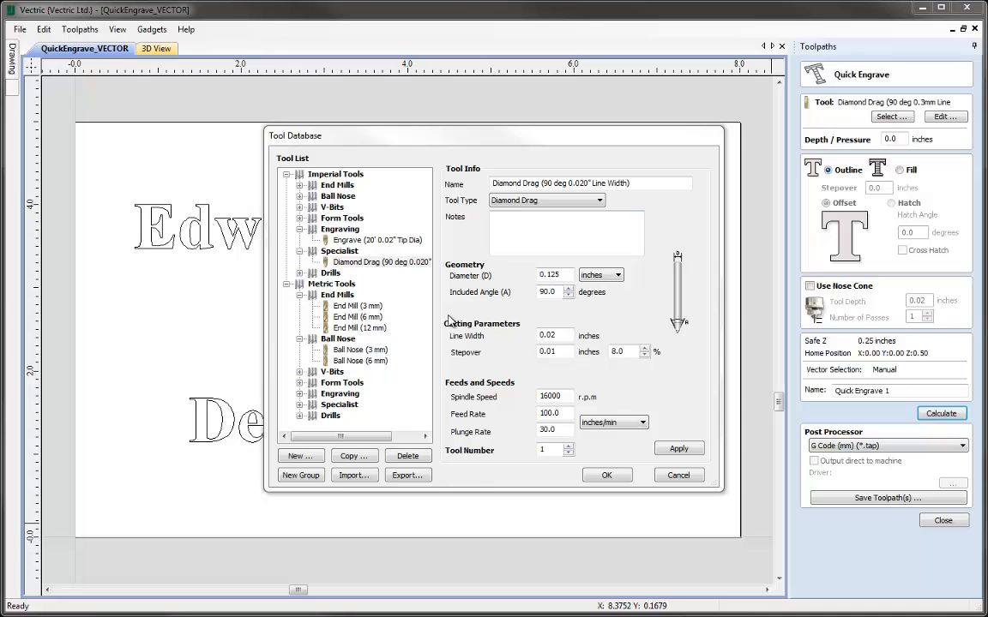
mouse_move(527, 411)
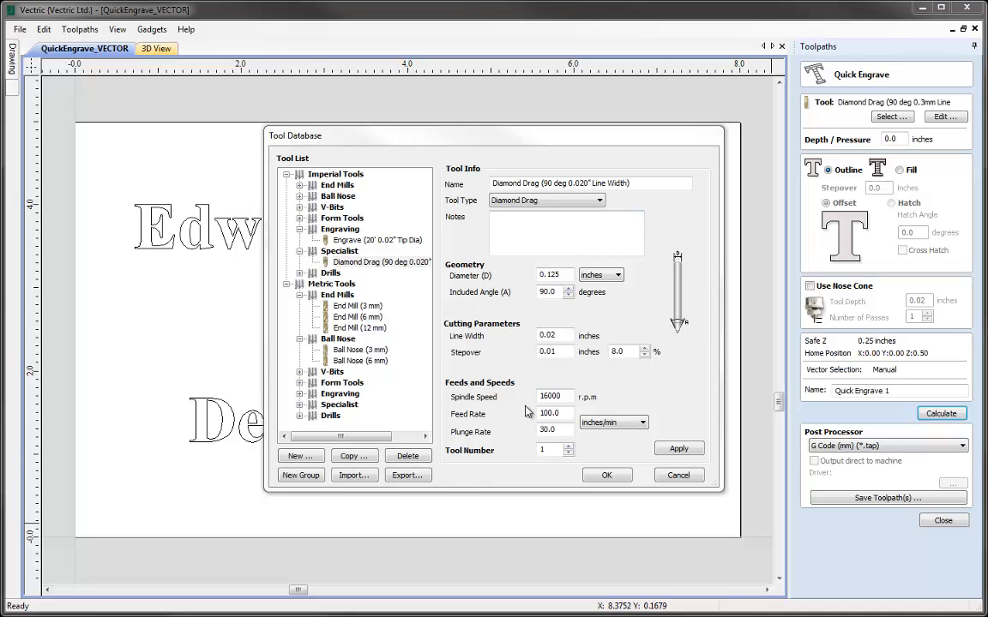
mouse_move(656, 311)
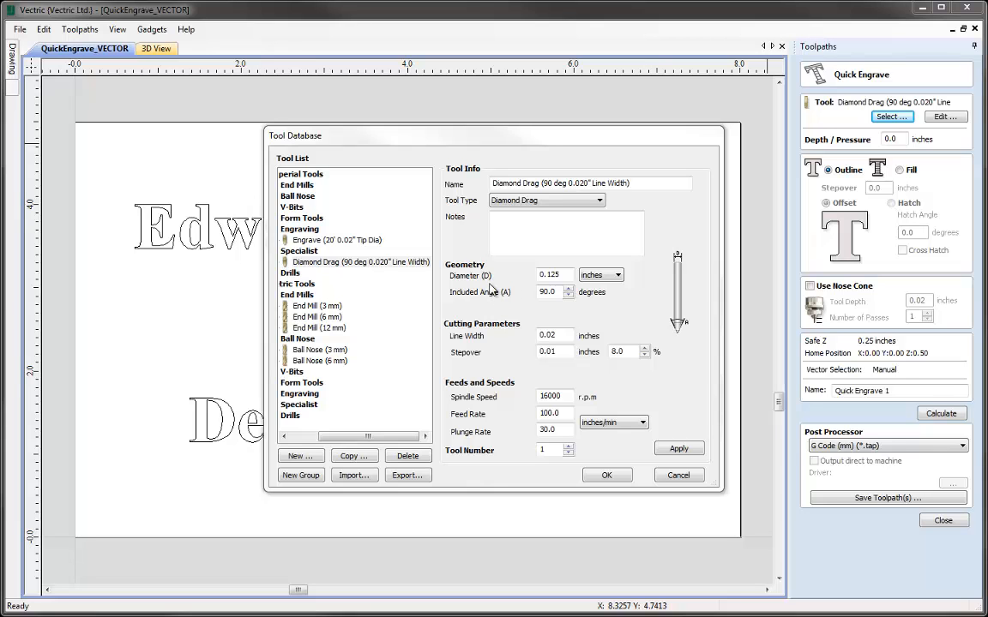
mouse_move(523, 299)
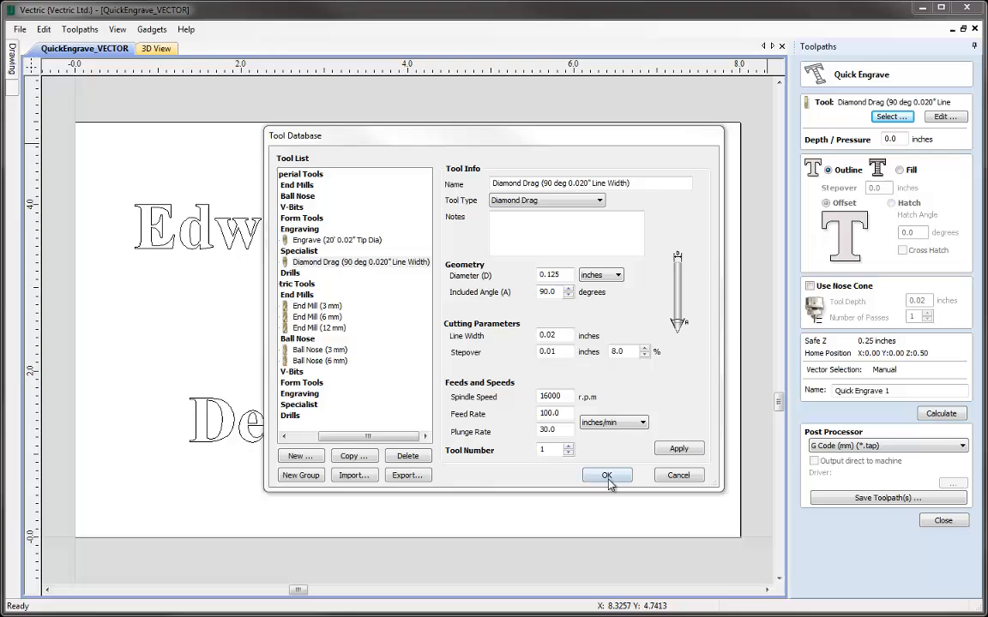
Step: Confirm the 90° Diamond Drag tool and set Depth/Pressure to 0.1 inch
click(606, 476)
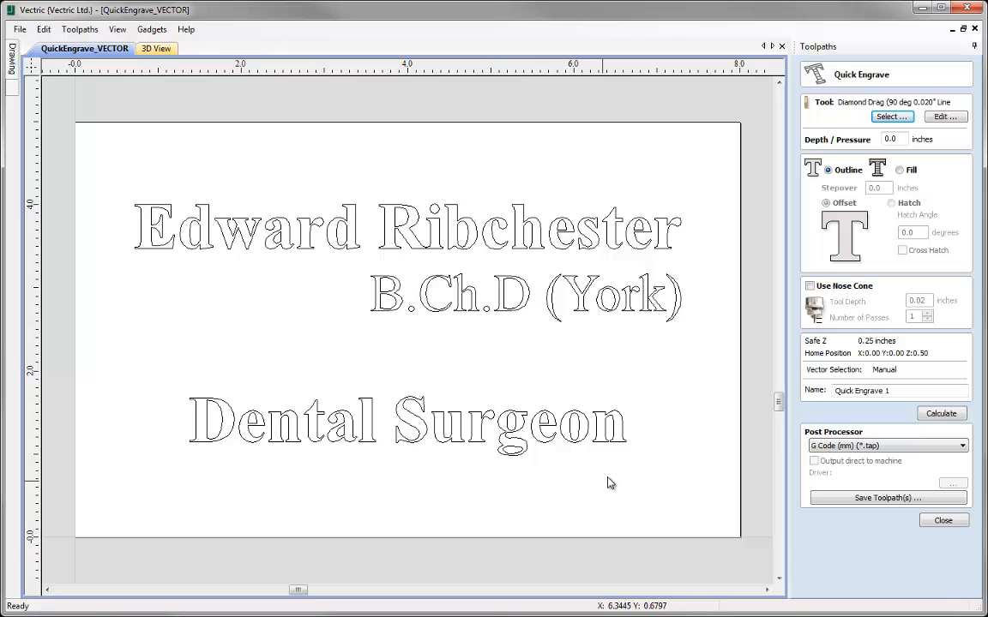
mouse_move(838, 170)
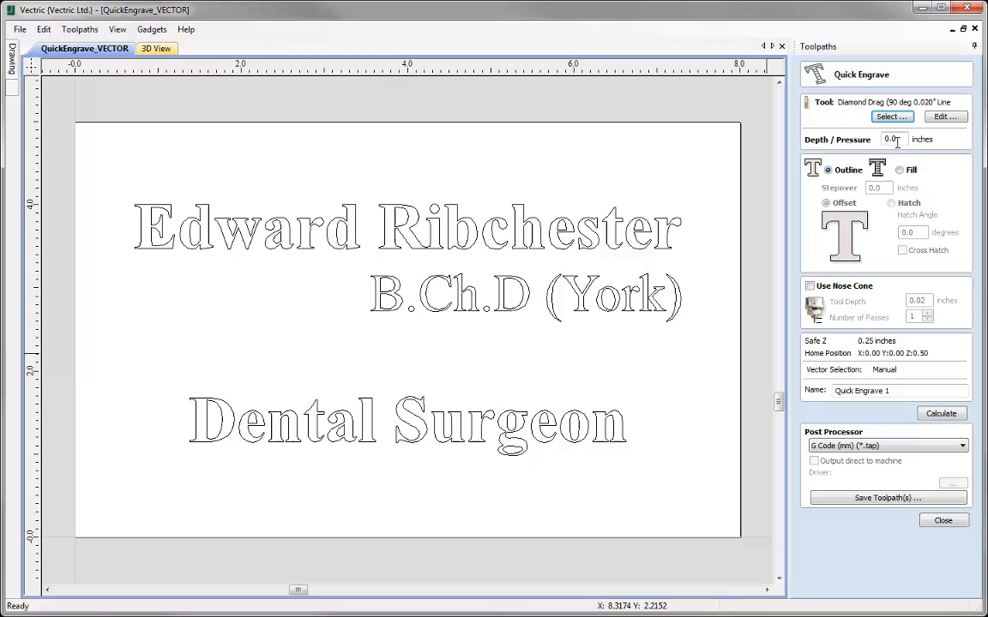
text(0.1)
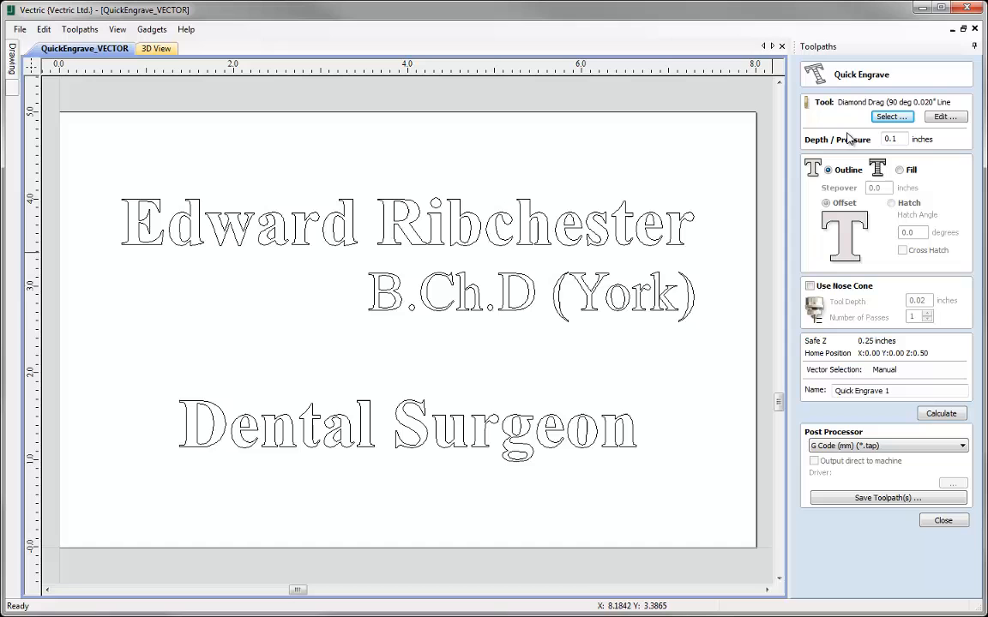
mouse_move(836, 137)
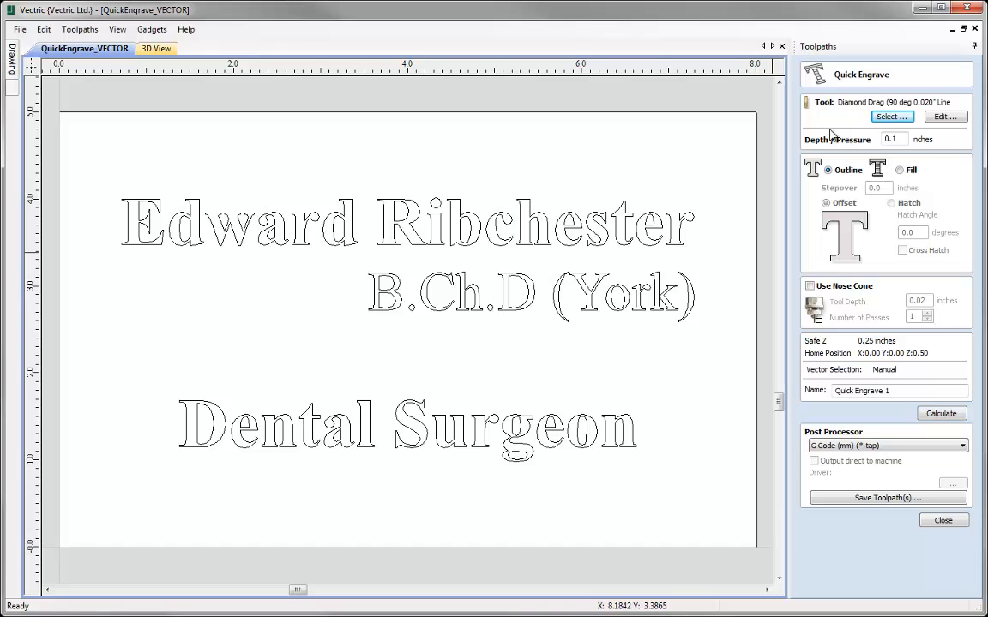
mouse_move(78, 135)
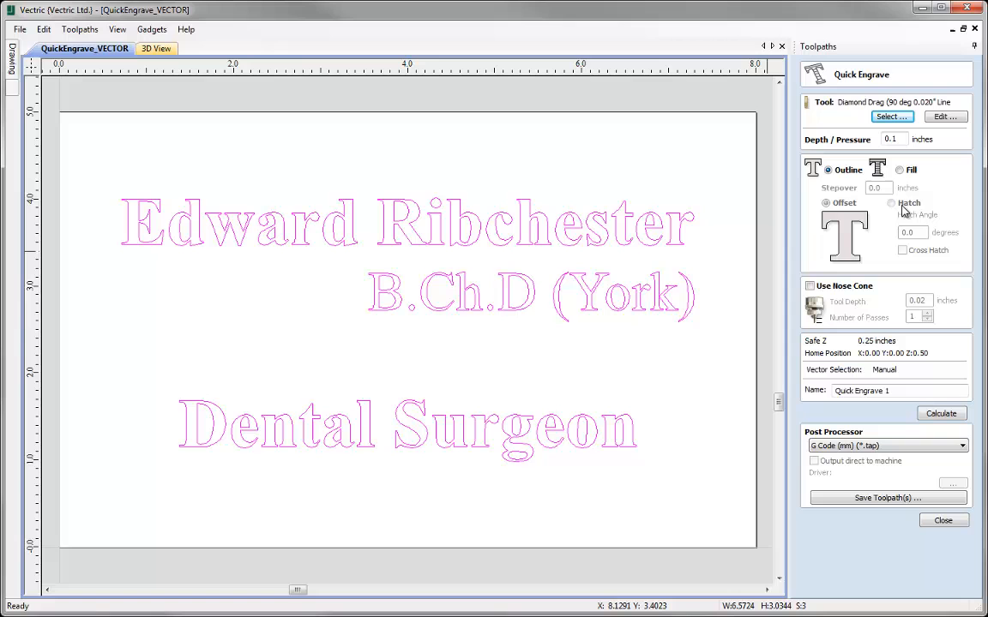
mouse_move(918, 226)
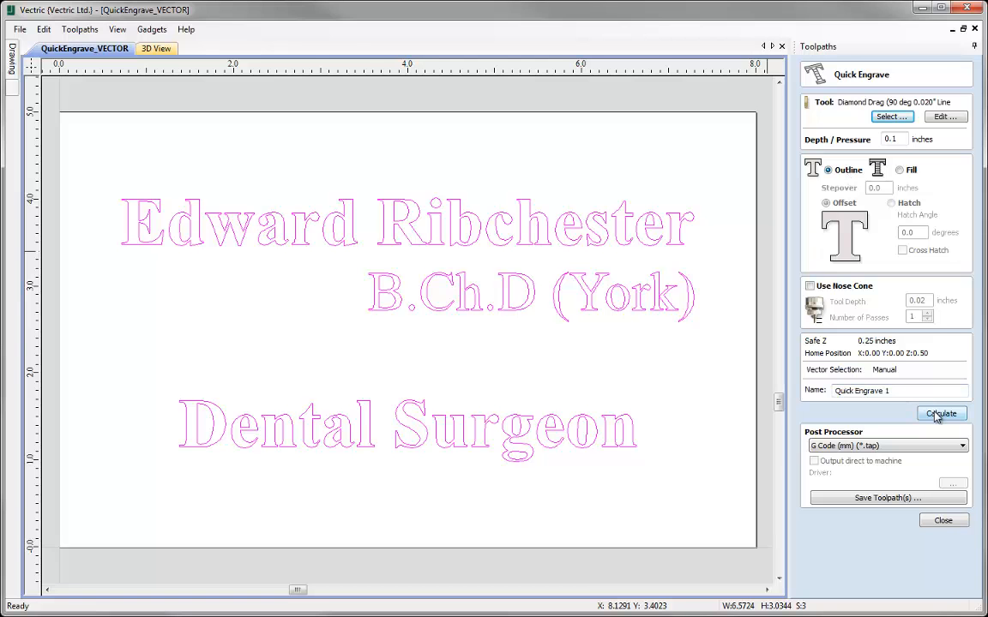
Step: Calculate the outline Quick Engrave toolpath along every letter of the nameplate
click(940, 413)
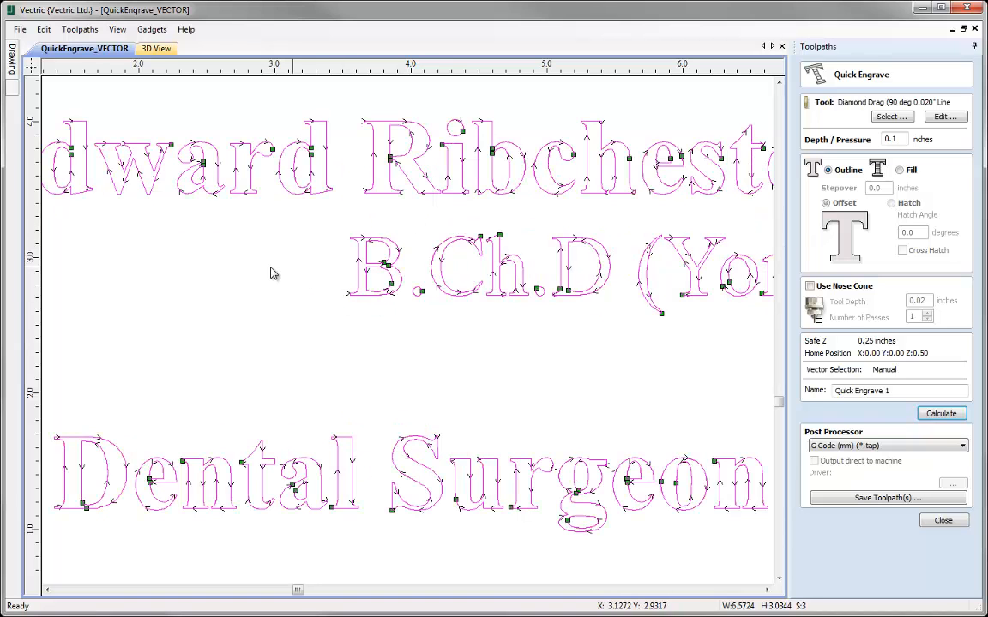
Step: Close the form, preview the engraved plate in 3D, and reopen Quick Engrave 1
click(942, 520)
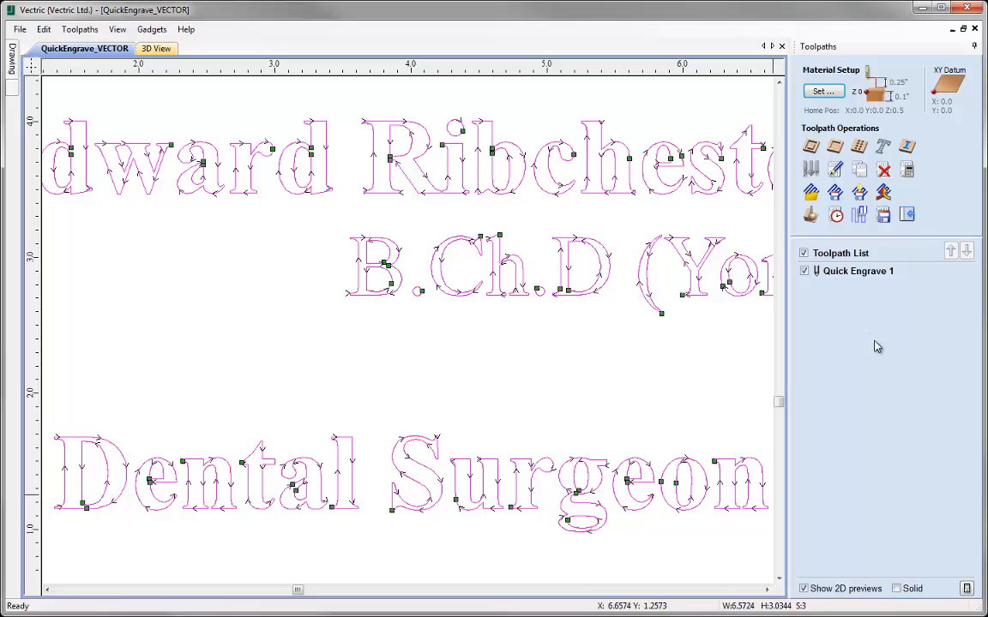
click(156, 48)
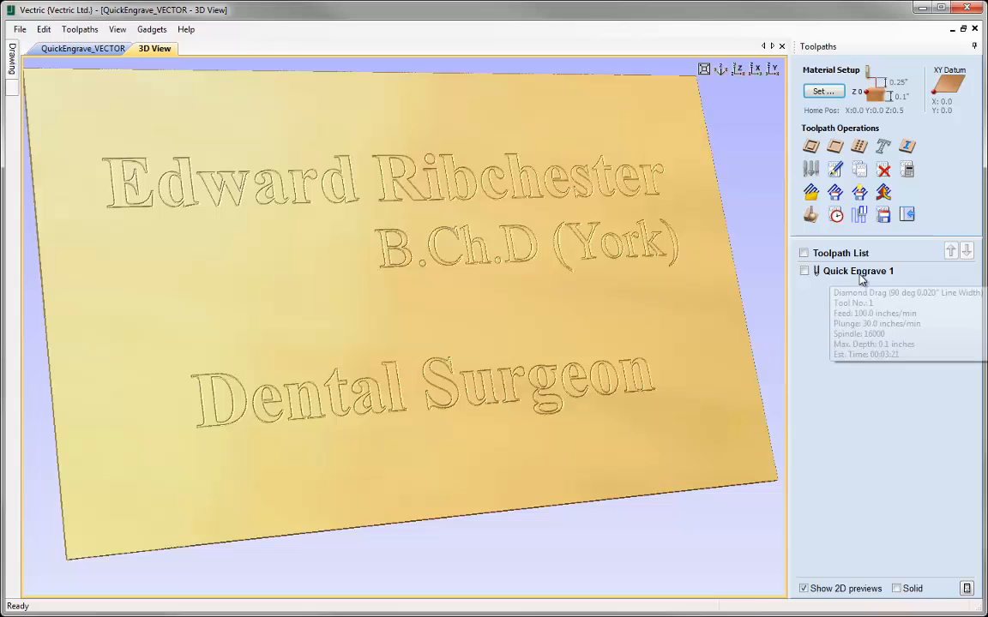
double_click(857, 271)
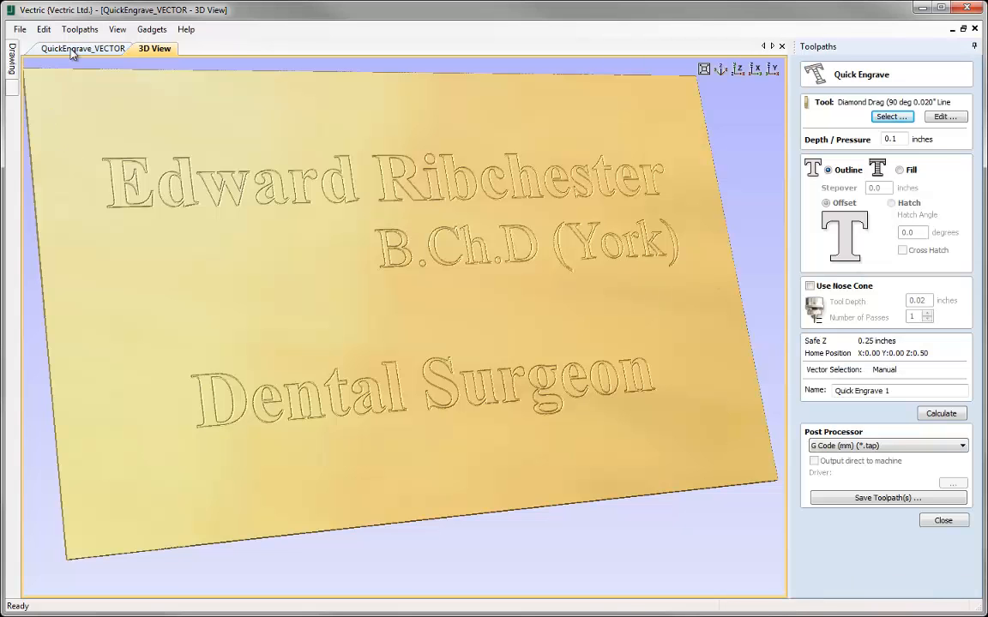
Step: Switch Quick Engrave 1 to Fill mode, comparing Hatch and Offset patterns at 0.025 inch stepover
click(83, 48)
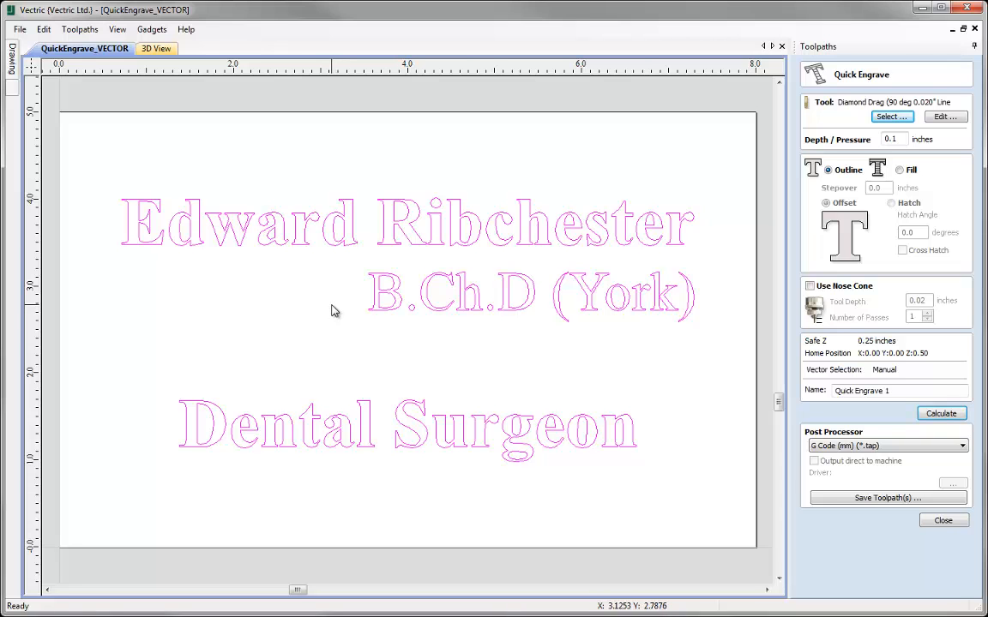
mouse_move(890, 181)
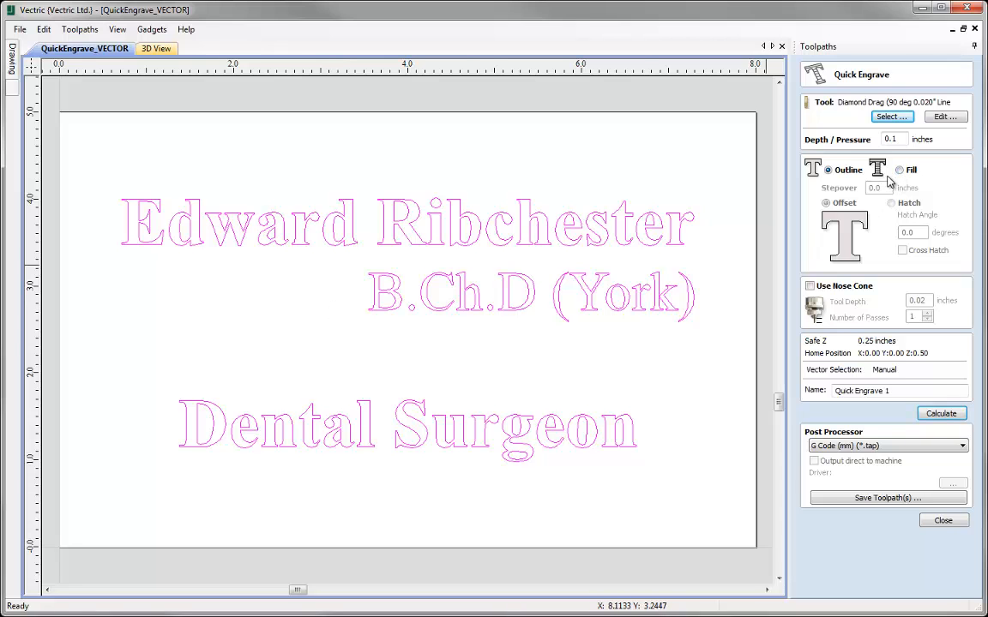
click(900, 170)
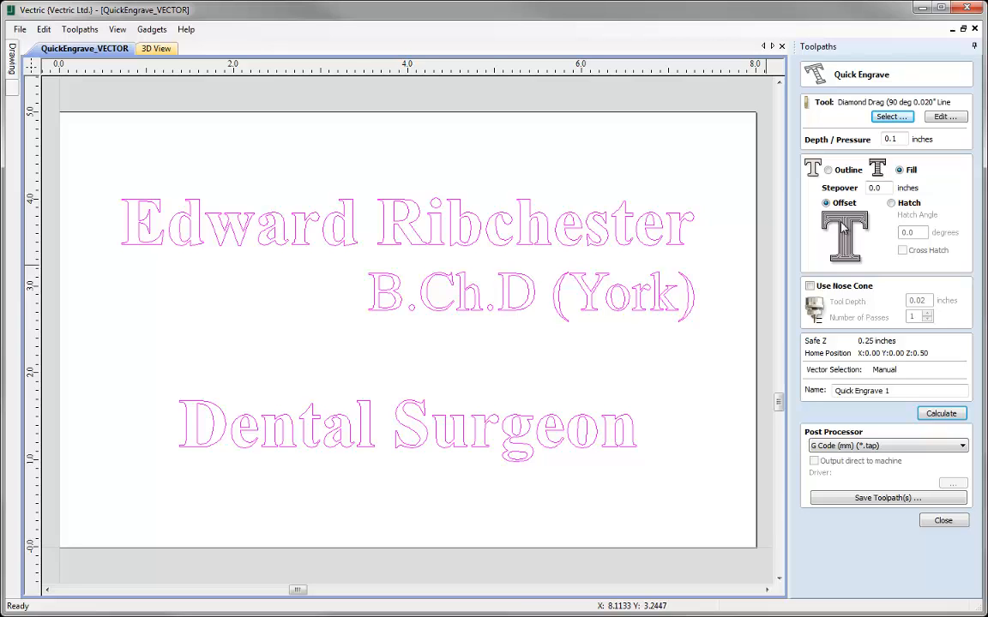
click(825, 202)
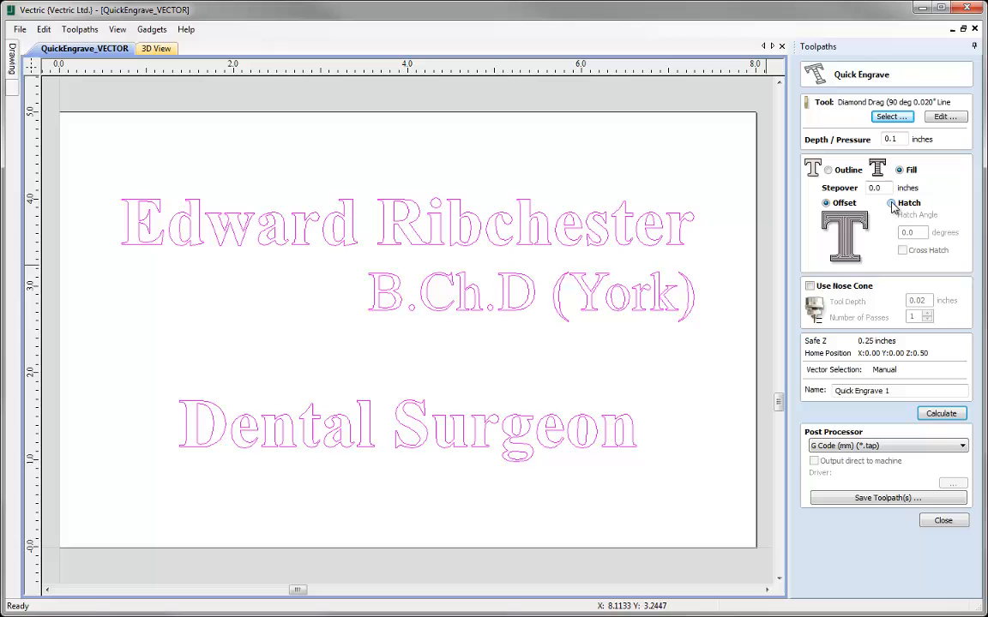
click(891, 203)
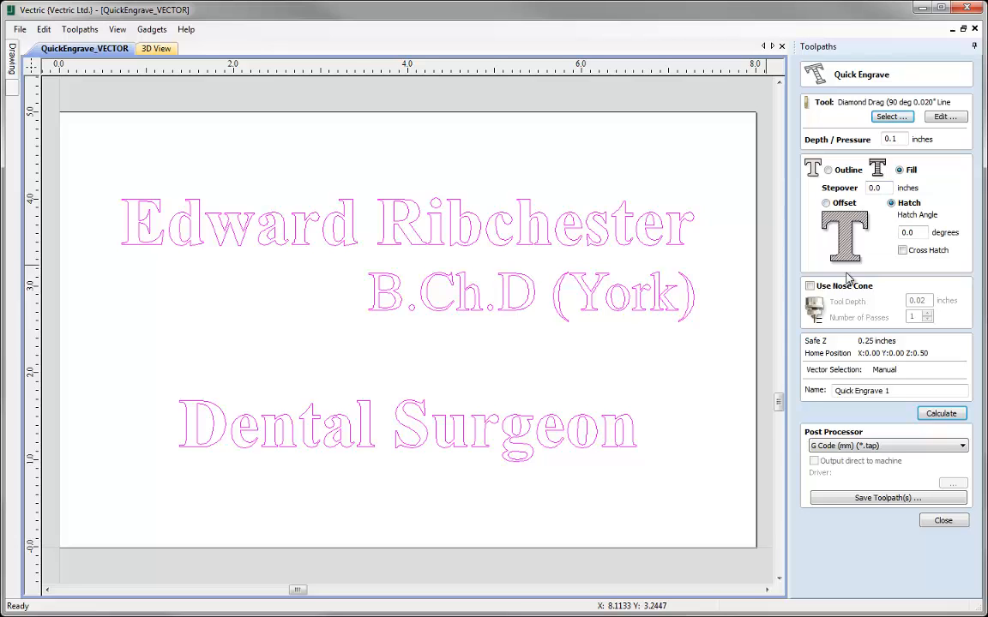
mouse_move(942, 242)
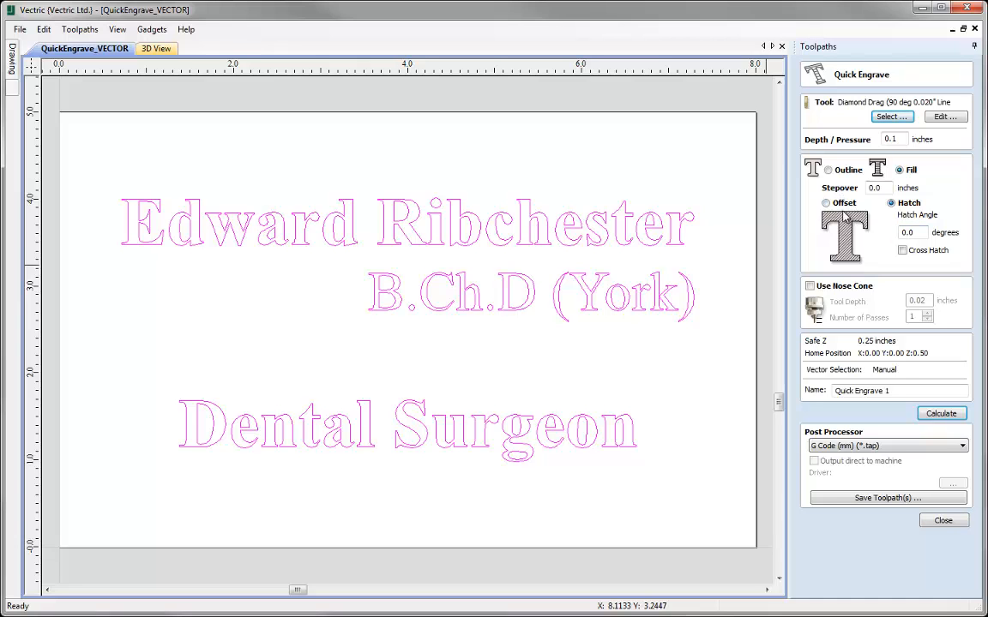
mouse_move(866, 261)
text(25)
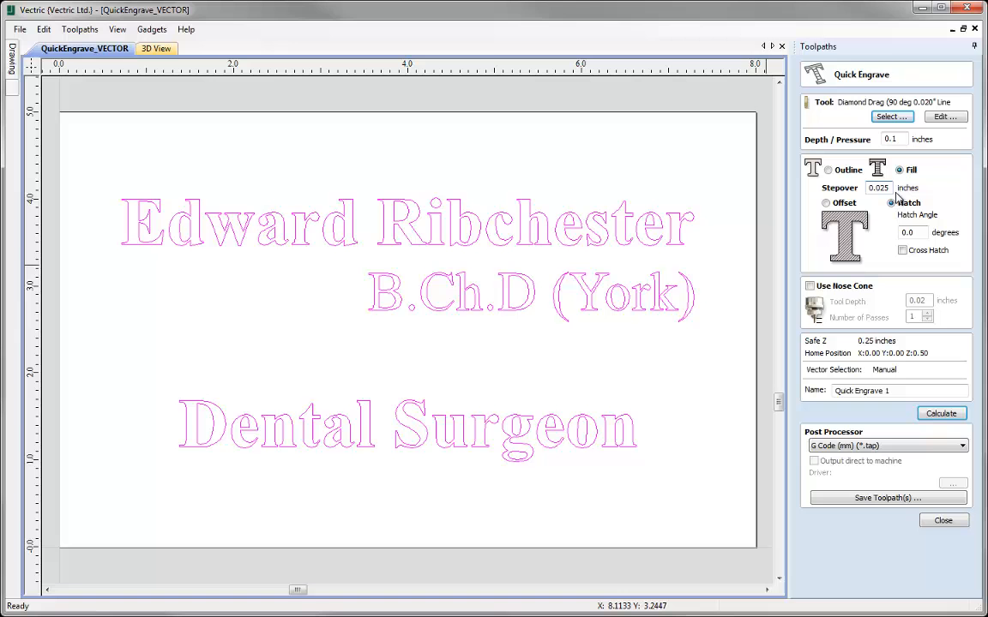
click(825, 202)
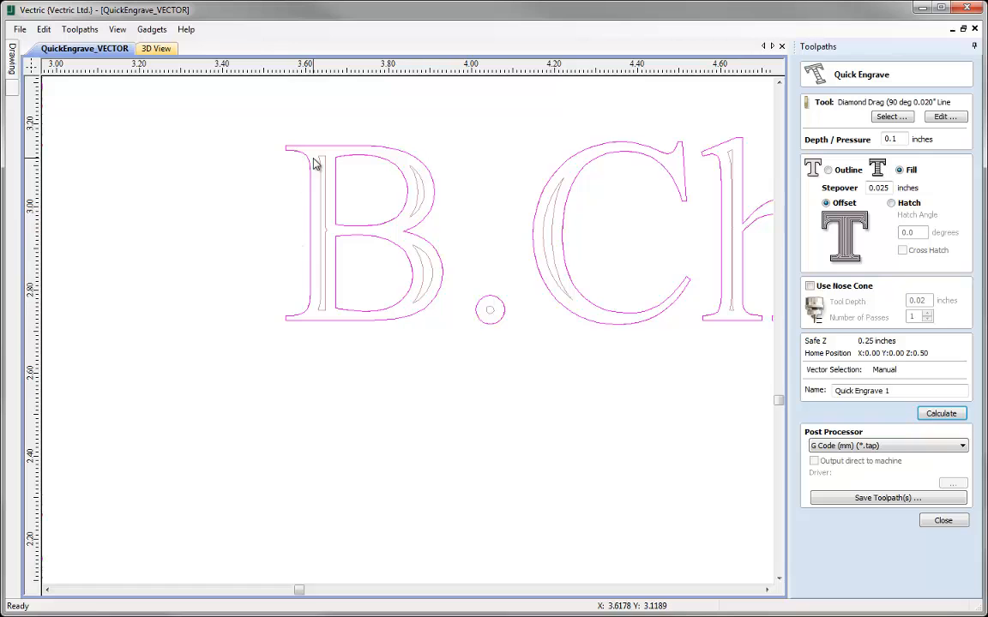
mouse_move(433, 265)
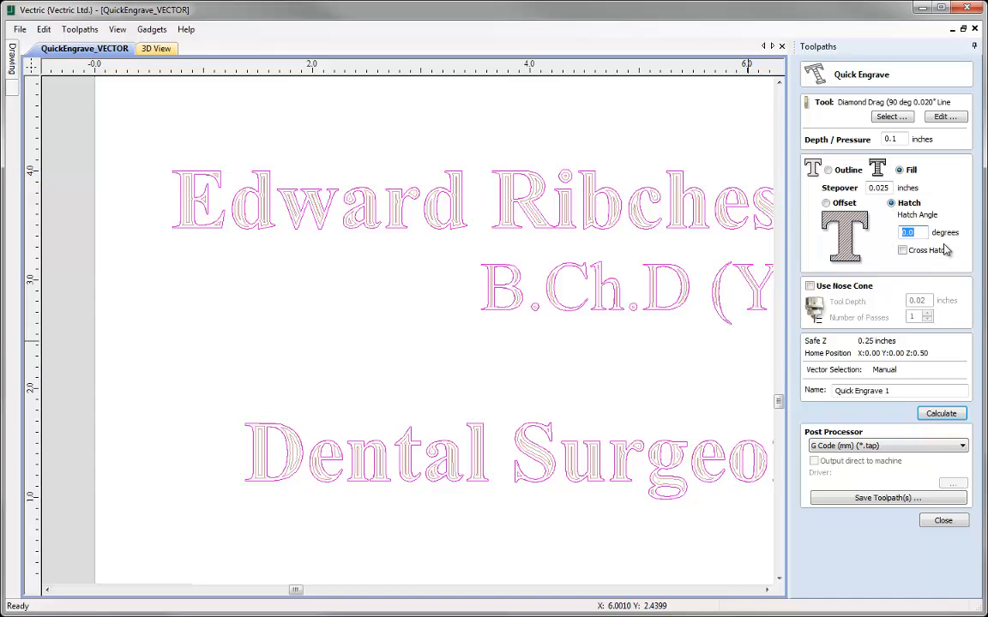
Step: Set the hatch angle to 45 degrees with cross hatch left off
text(45)
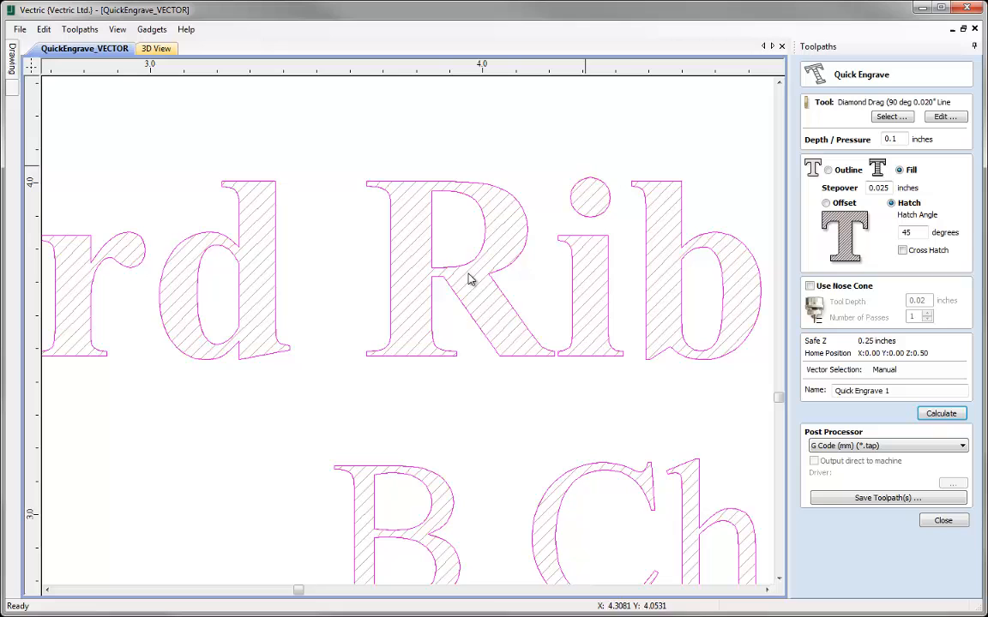
mouse_move(540, 278)
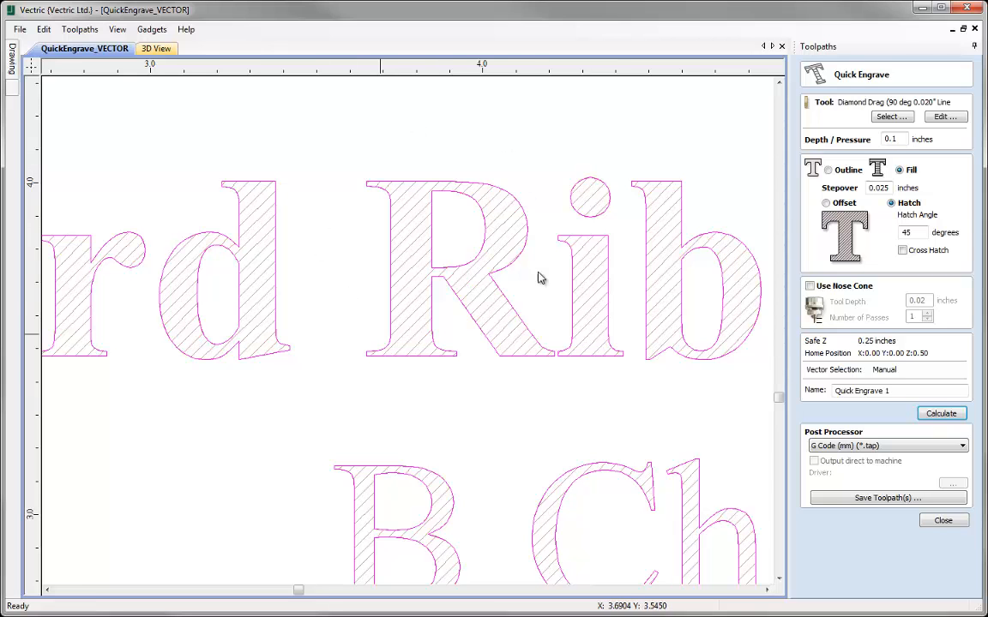
mouse_move(639, 316)
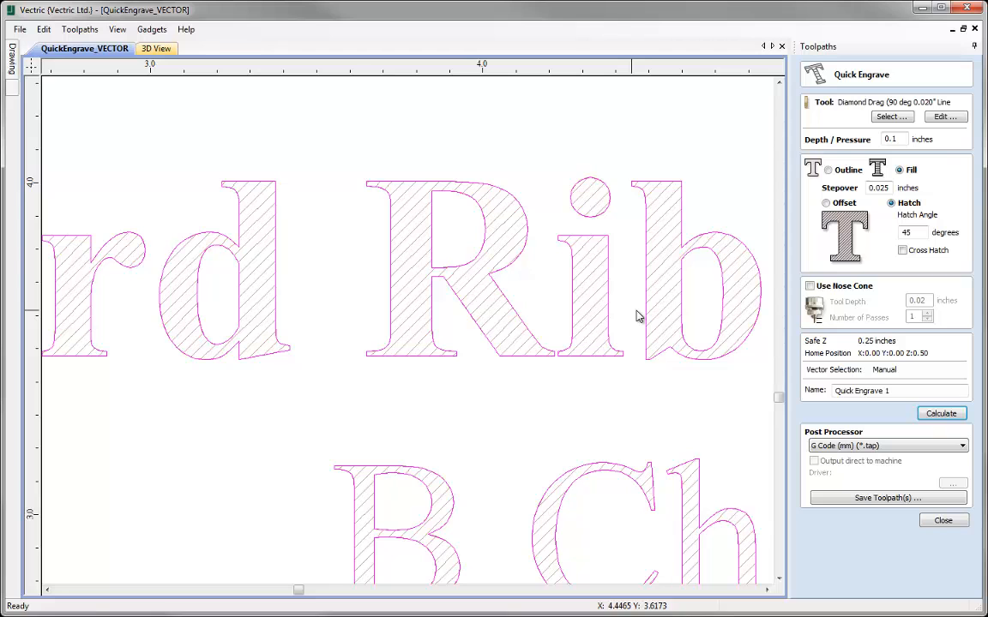
mouse_move(910, 247)
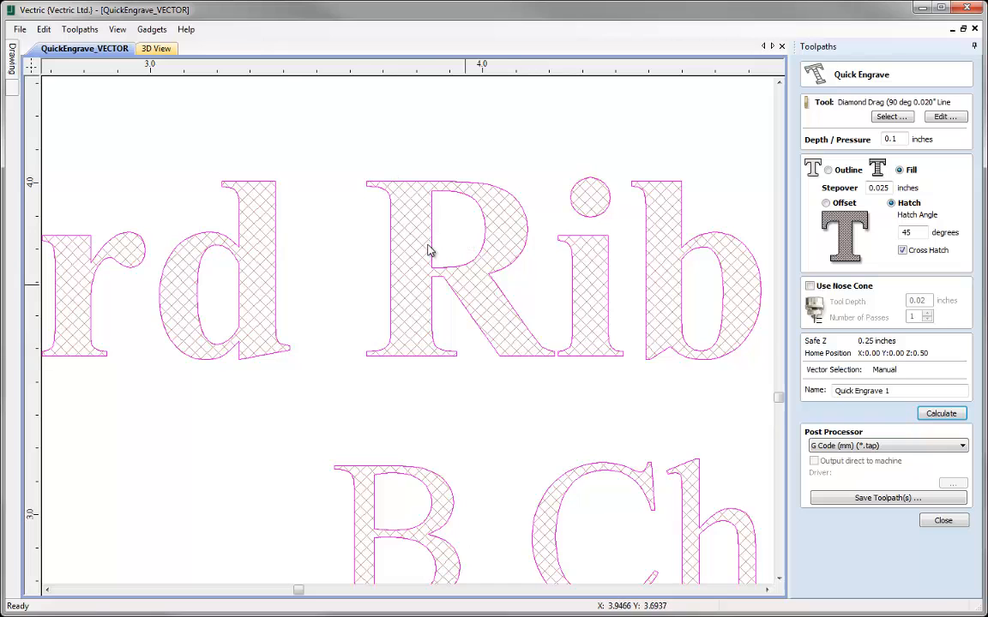
mouse_move(511, 354)
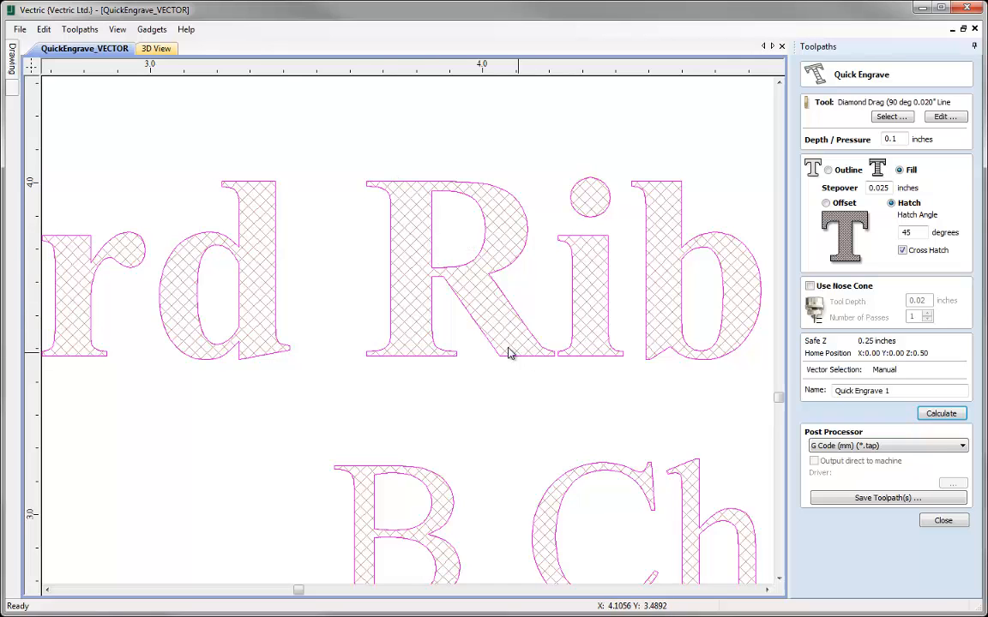
mouse_move(828, 253)
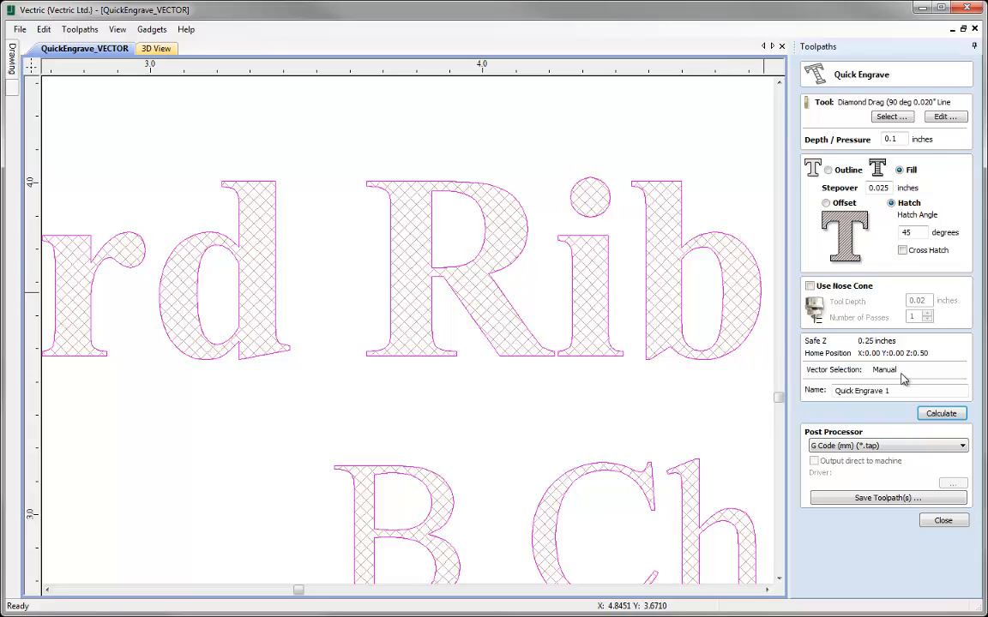
Step: Recalculate the 45° hatch toolpath and view it in the 3D preview
click(940, 413)
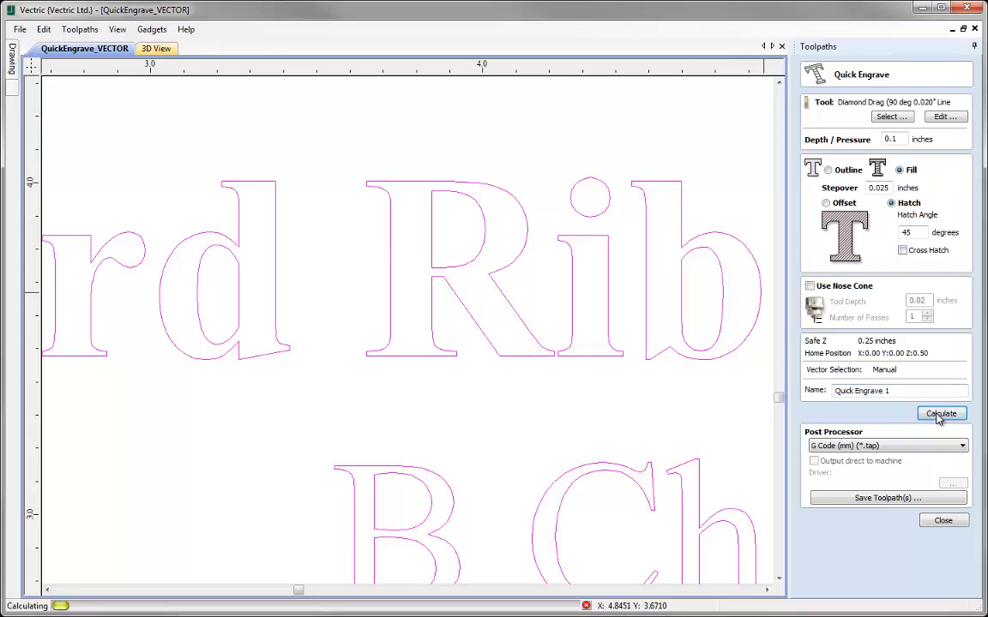
click(941, 413)
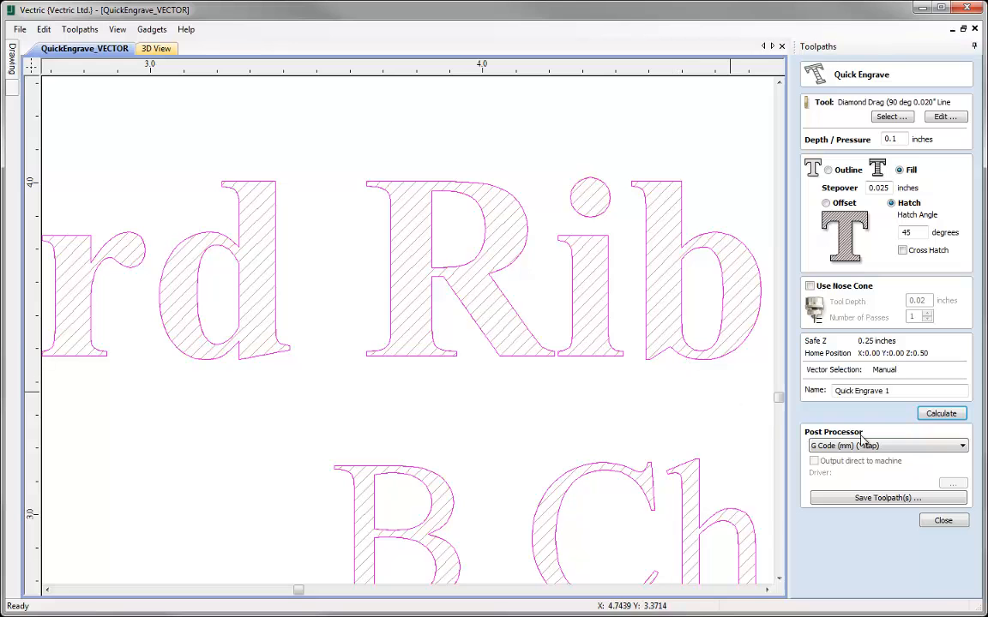
click(942, 520)
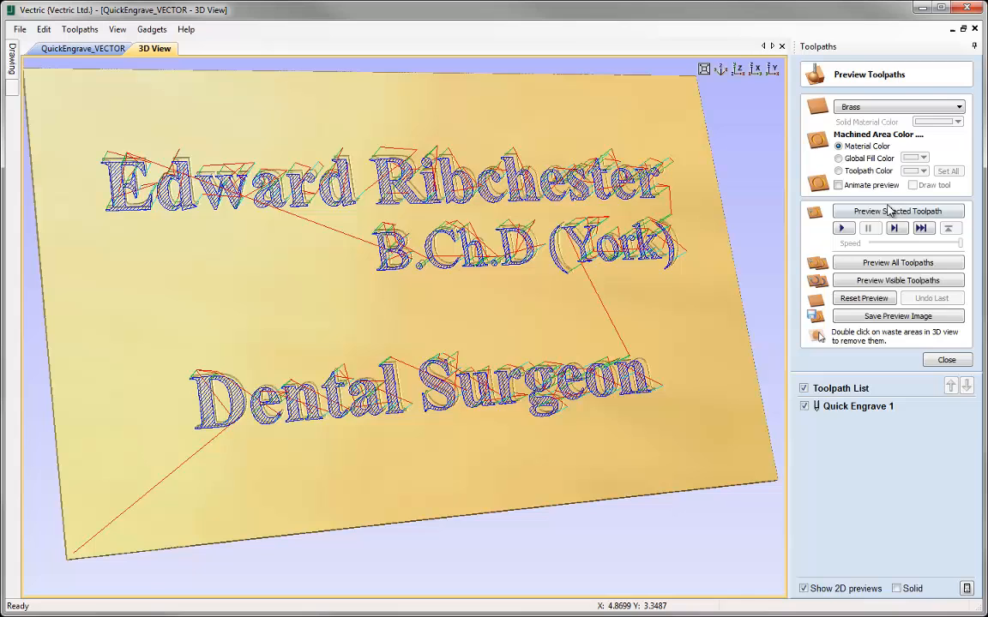
Step: Simulate the hatch-engraved lettering on the brass plate and bring Quick Engrave 1's settings back
click(897, 211)
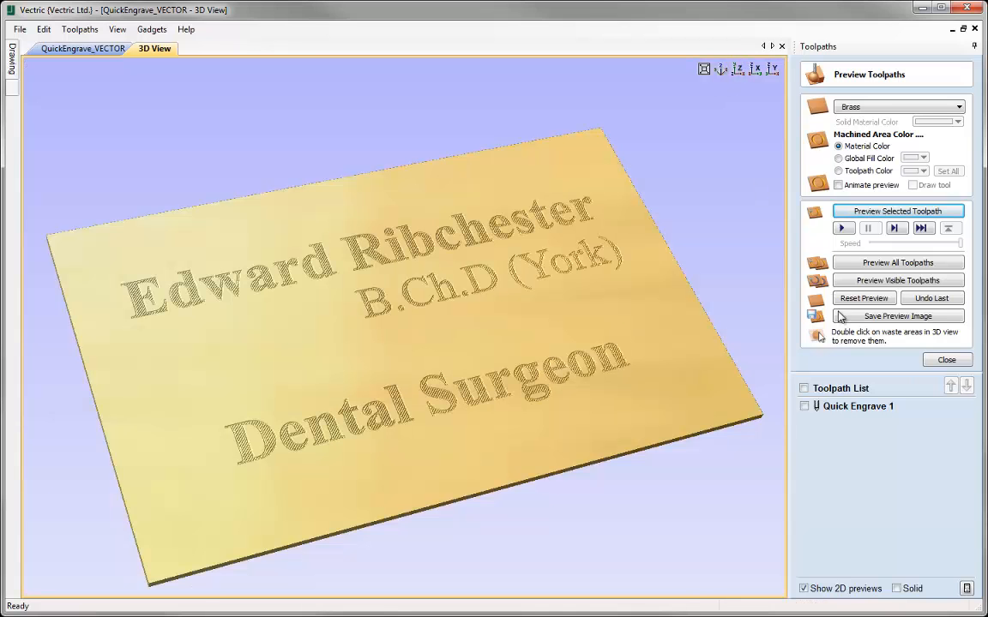
click(856, 406)
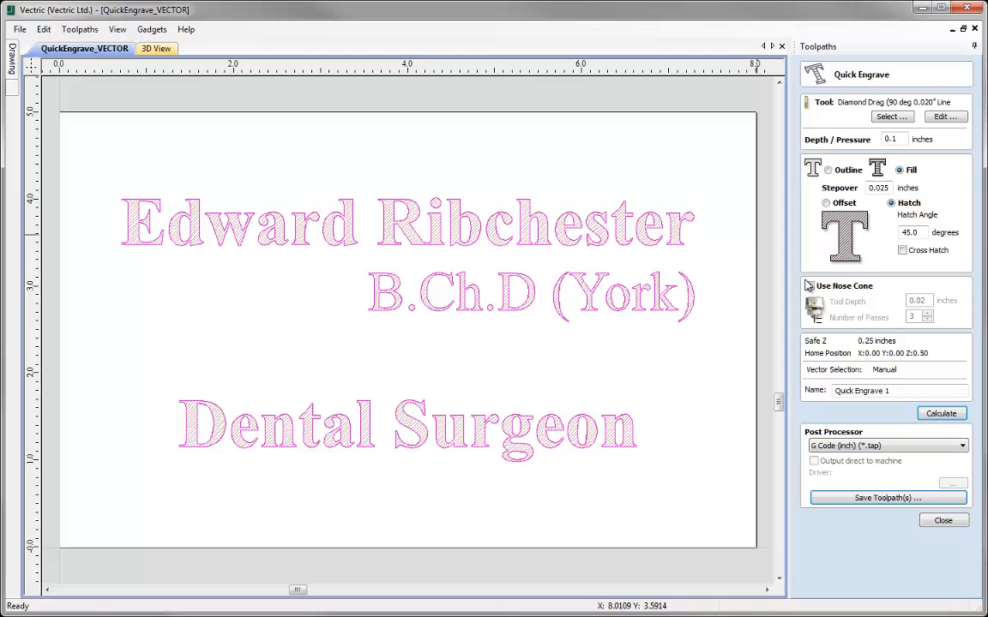
Step: Enable nose cone passes (0.02-inch depth, 3 passes) and calculate the hatch-fill toolpath
click(808, 285)
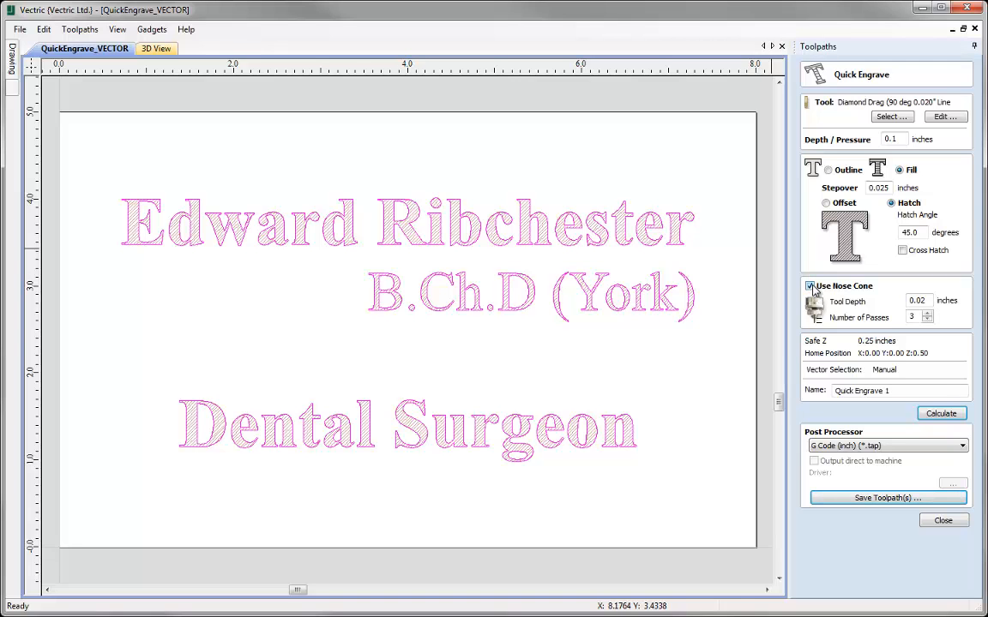
mouse_move(896, 300)
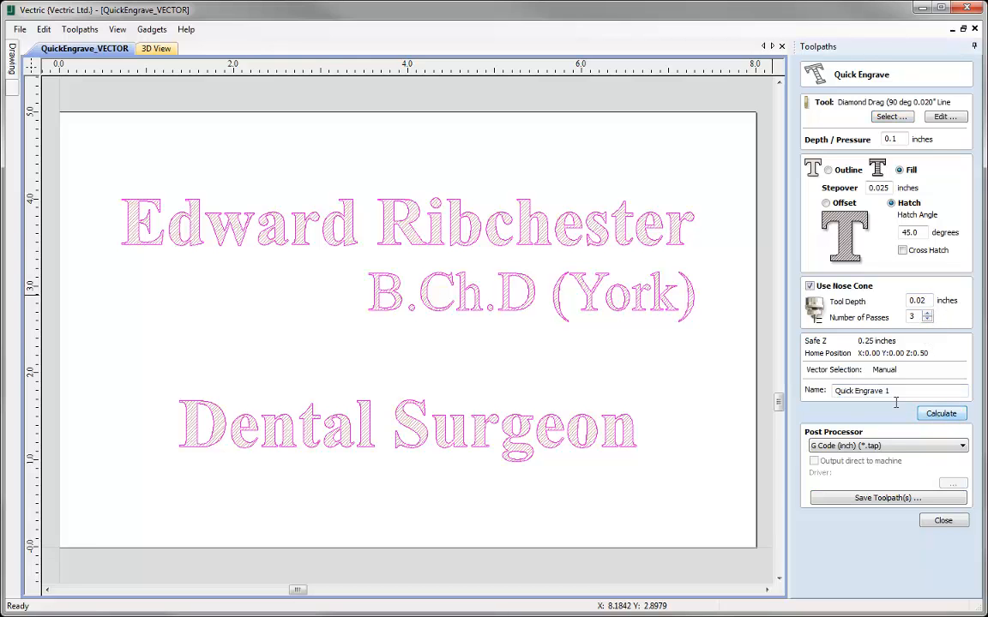
click(155, 48)
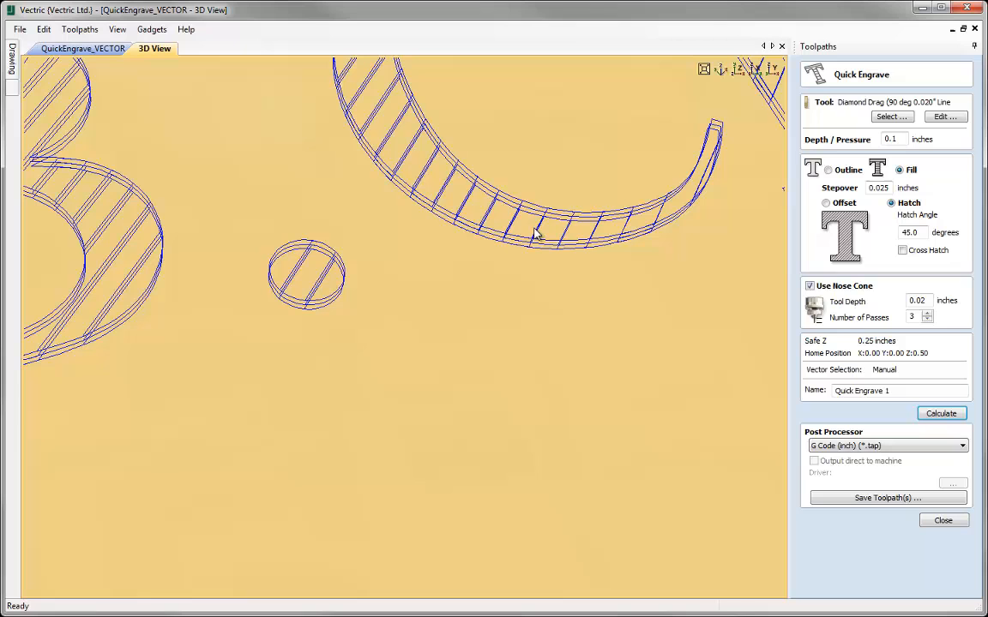
mouse_move(564, 255)
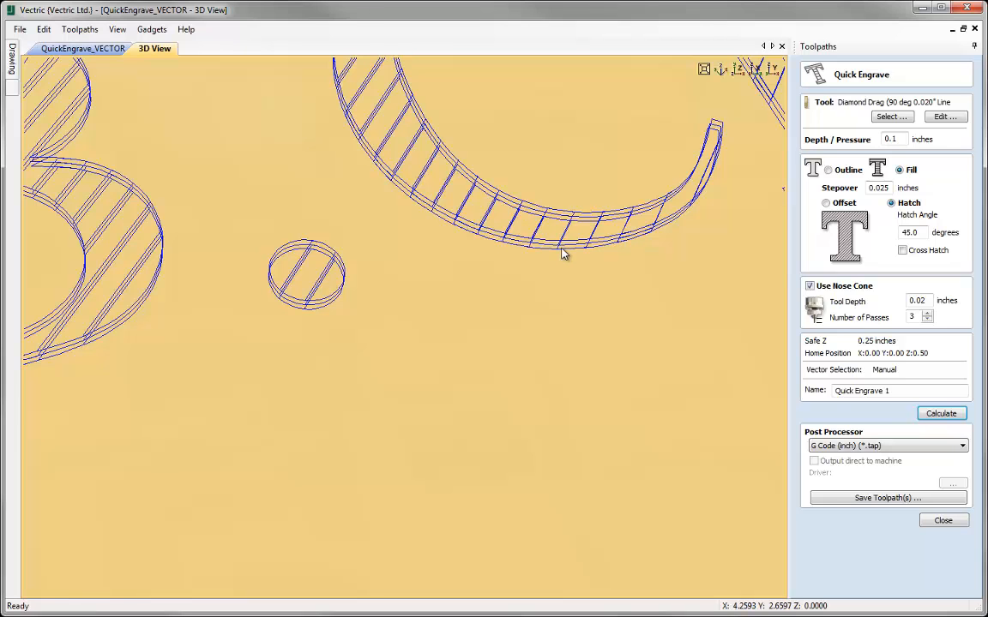
mouse_move(535, 276)
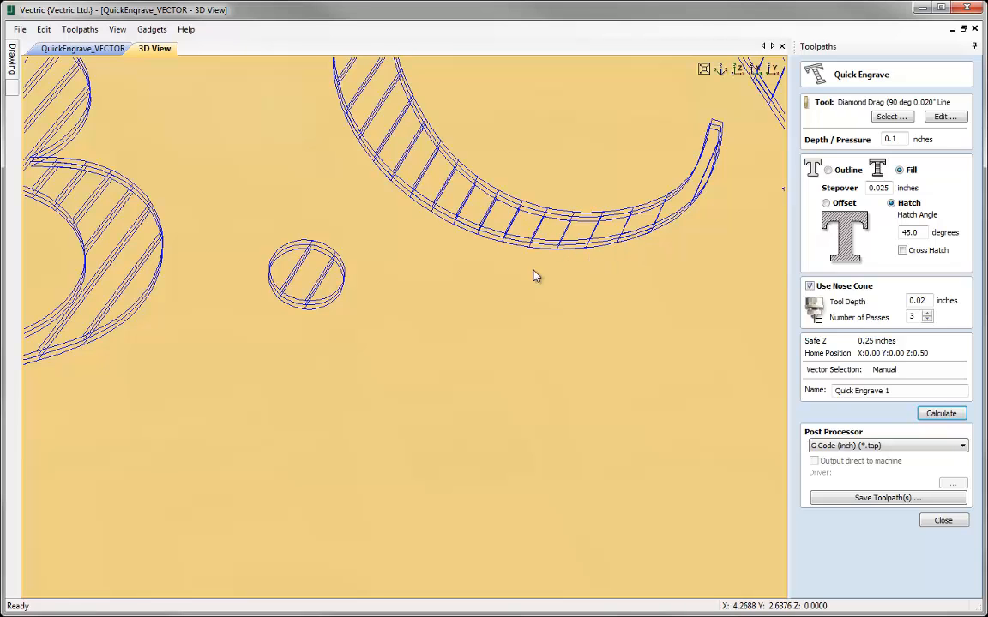
mouse_move(356, 212)
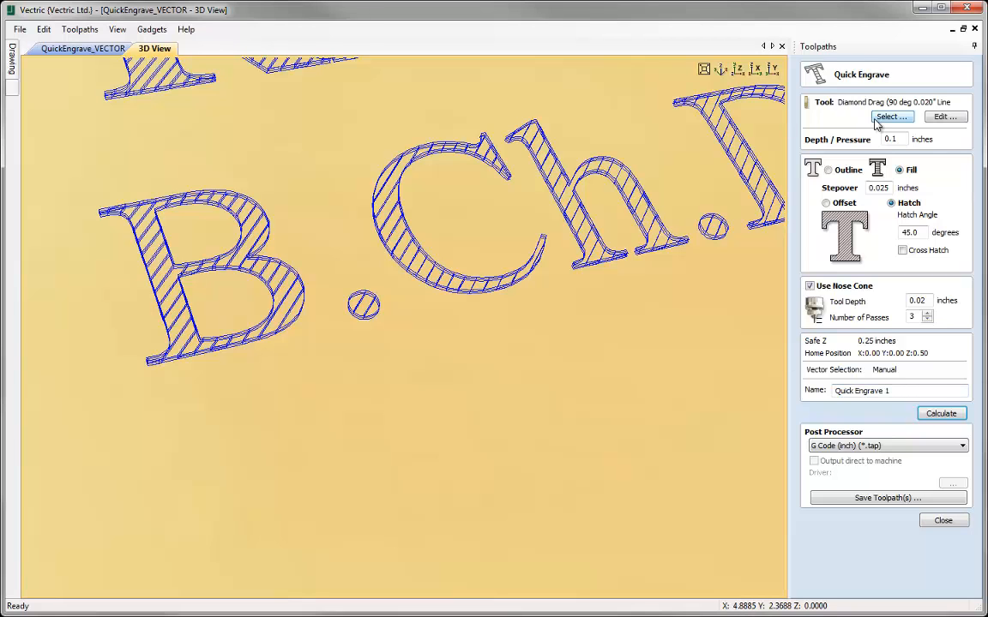
mouse_move(819, 474)
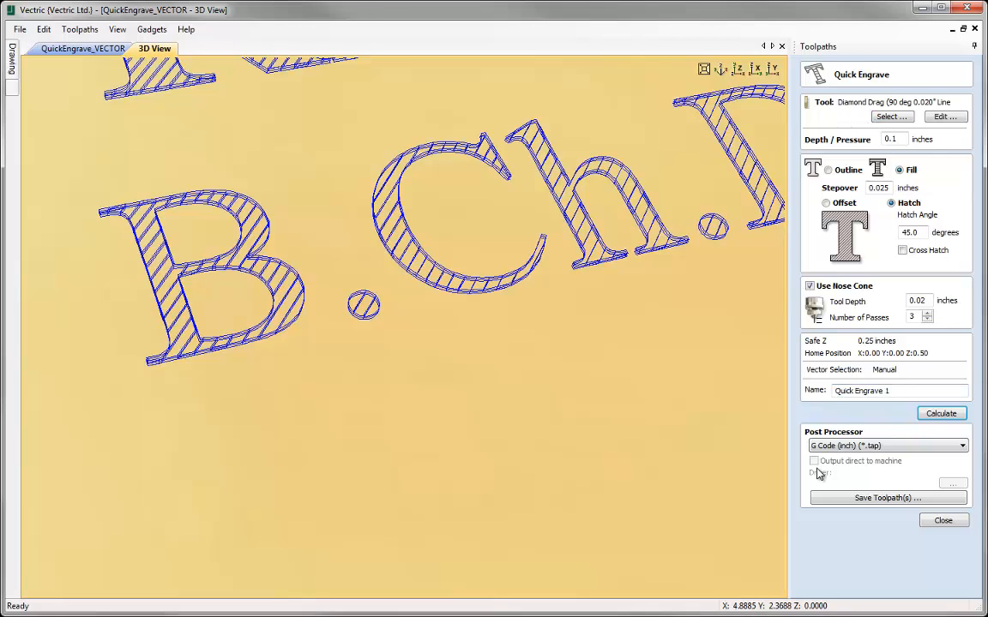
mouse_move(887, 428)
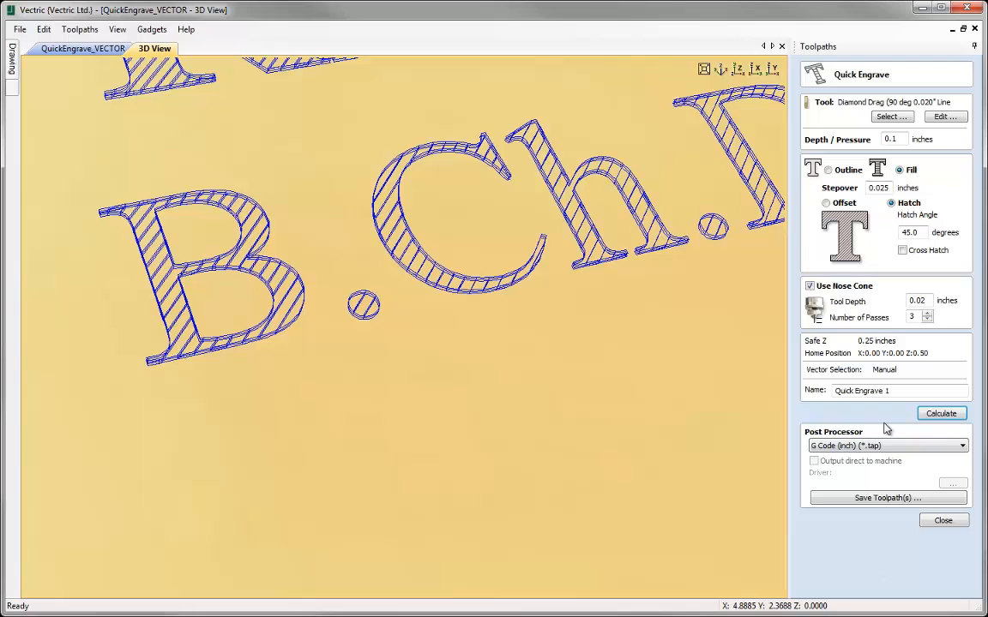
mouse_move(827, 428)
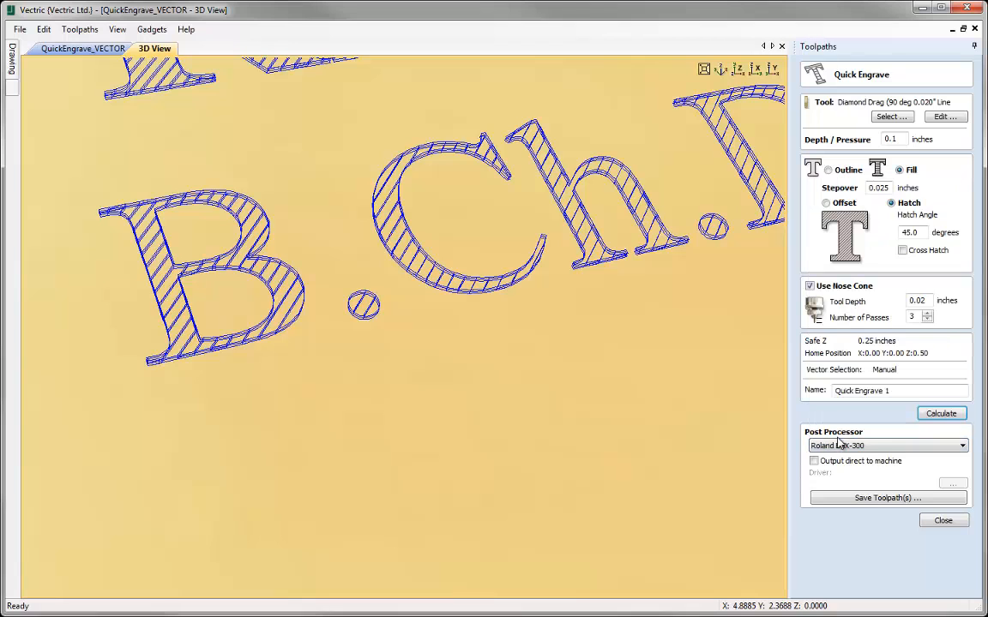
Step: Enable direct machine output for the Roland EGX-300 post processor and bring up the driver's print dialog
click(813, 461)
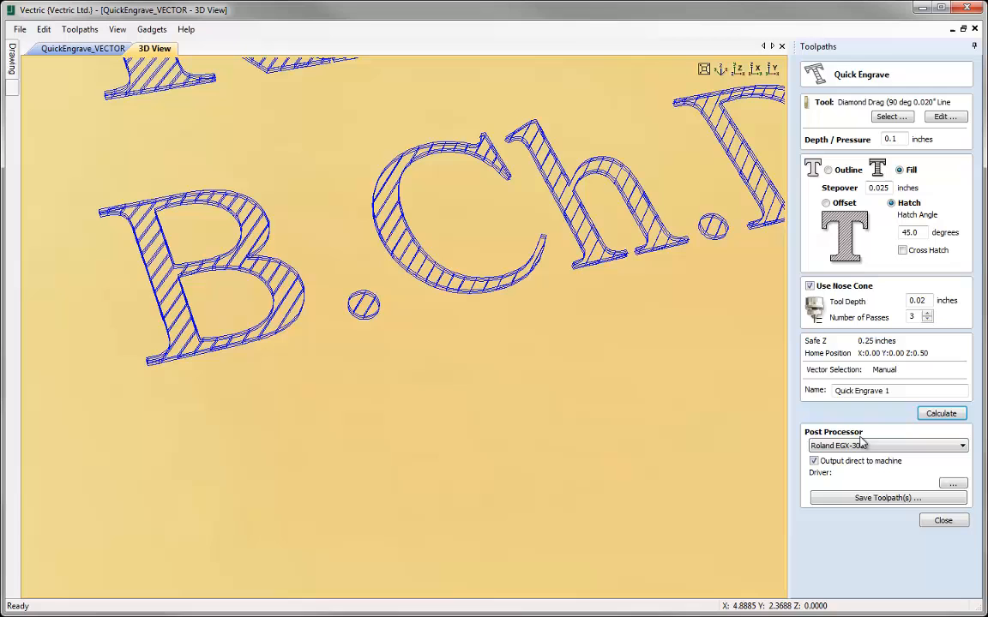
mouse_move(897, 477)
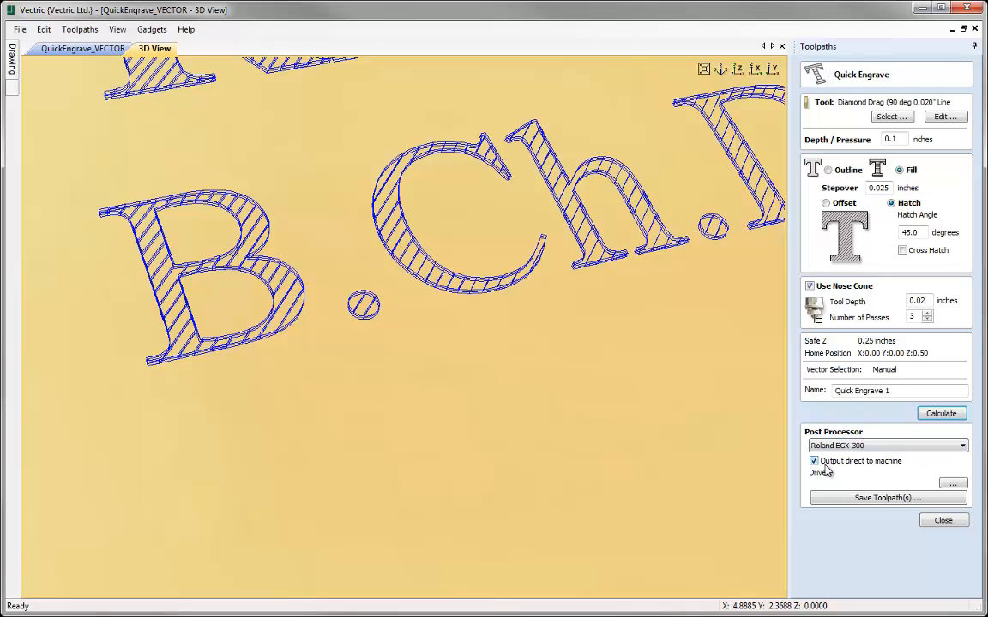
click(952, 483)
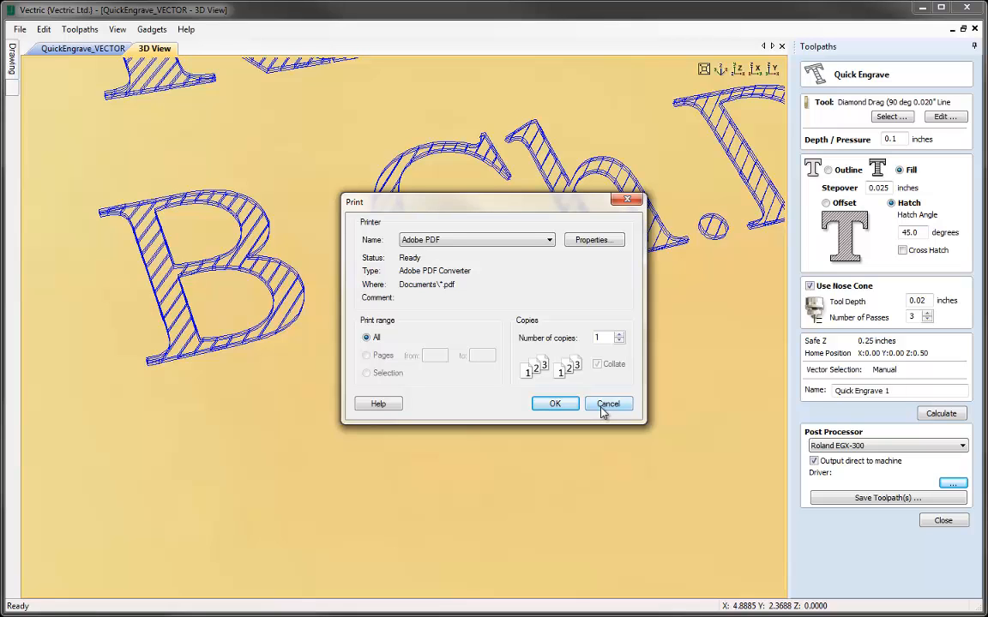
Step: Keep Adobe PDF as the output printer driver and accept the print dialog
click(548, 239)
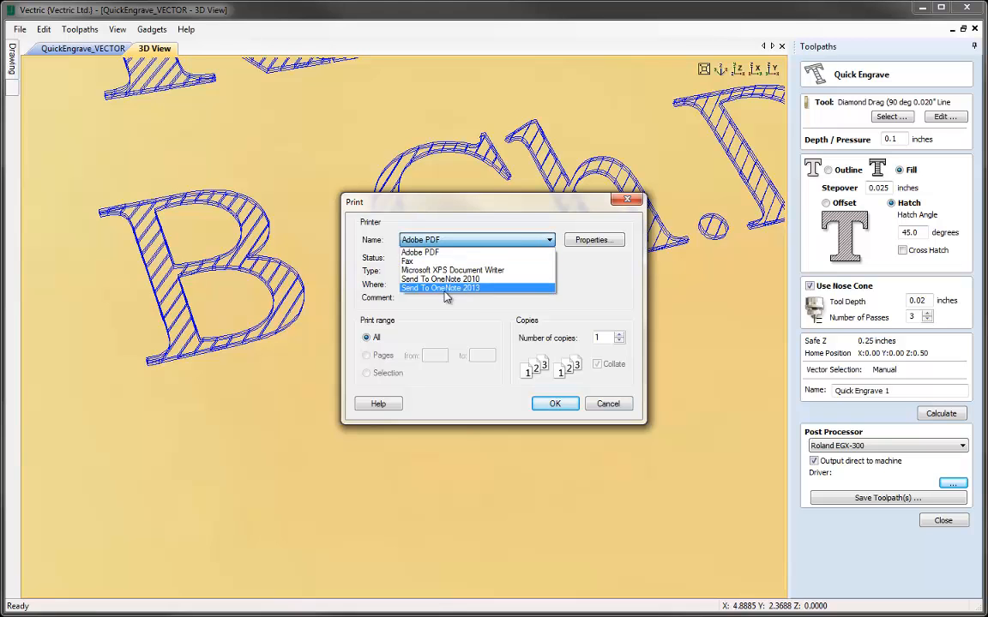
mouse_move(626, 306)
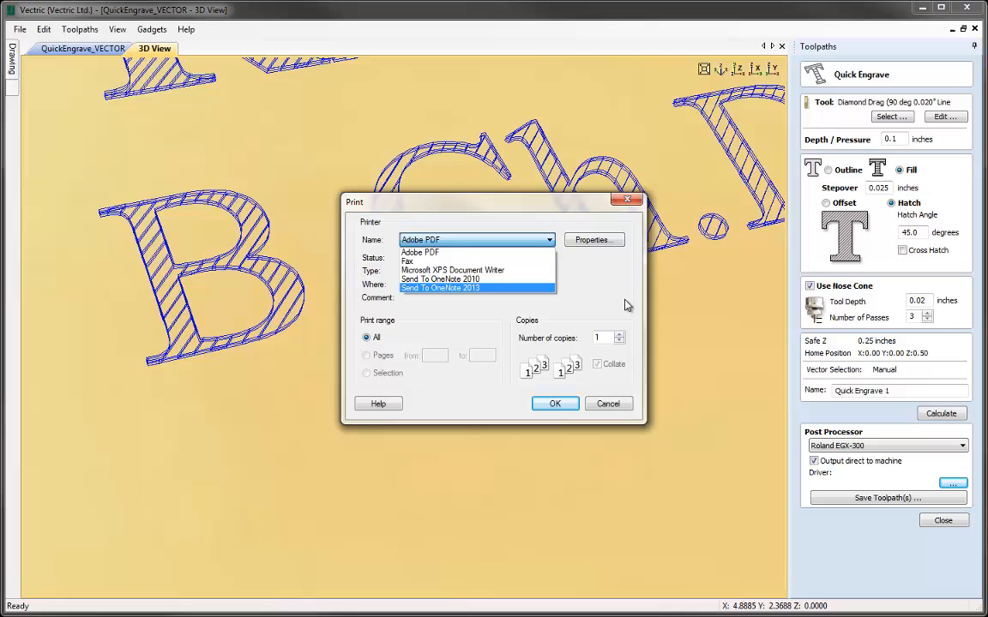
click(420, 251)
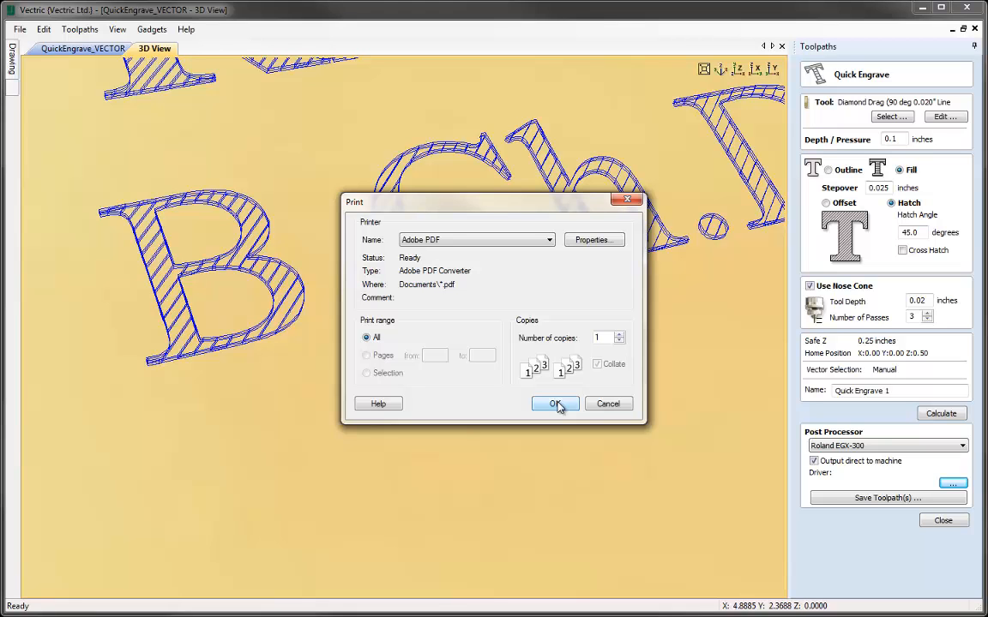
click(554, 404)
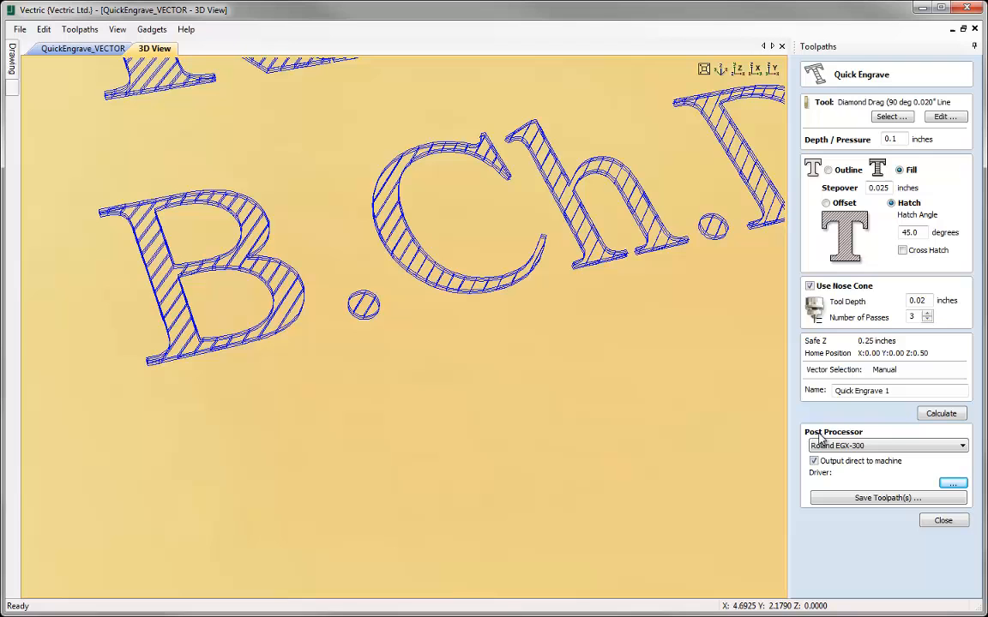
mouse_move(919, 482)
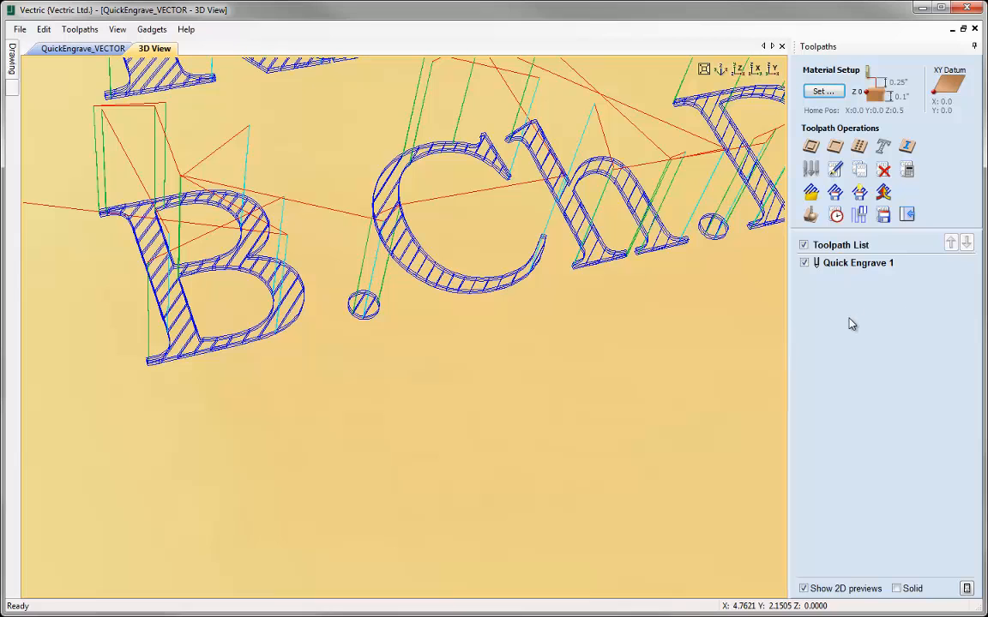
Step: Show the Save Toolpaths panel with Quick Engrave 1 and the Roland EGX-300 post processor
click(857, 262)
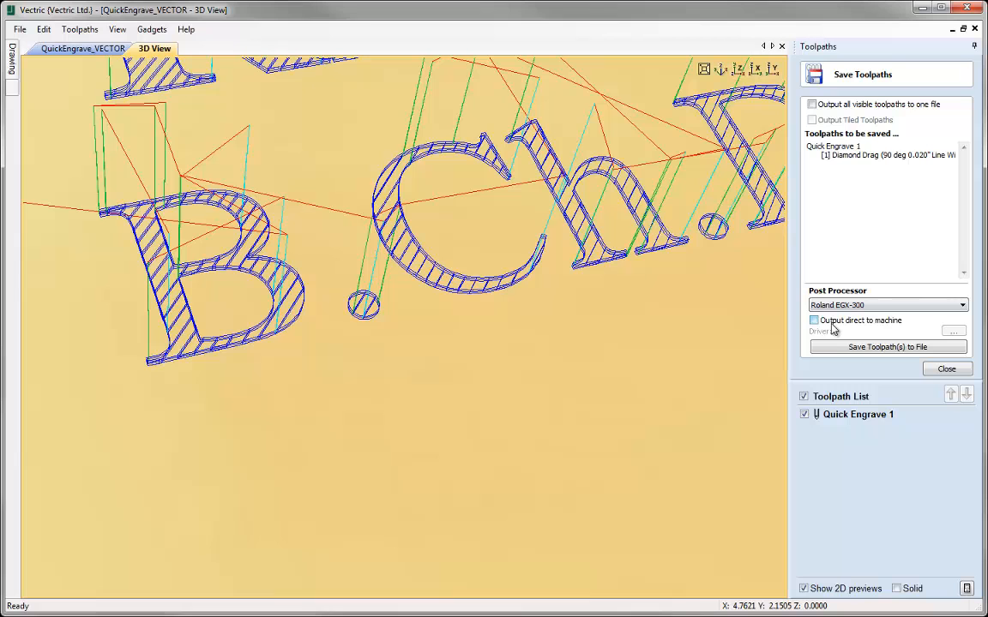
mouse_move(847, 328)
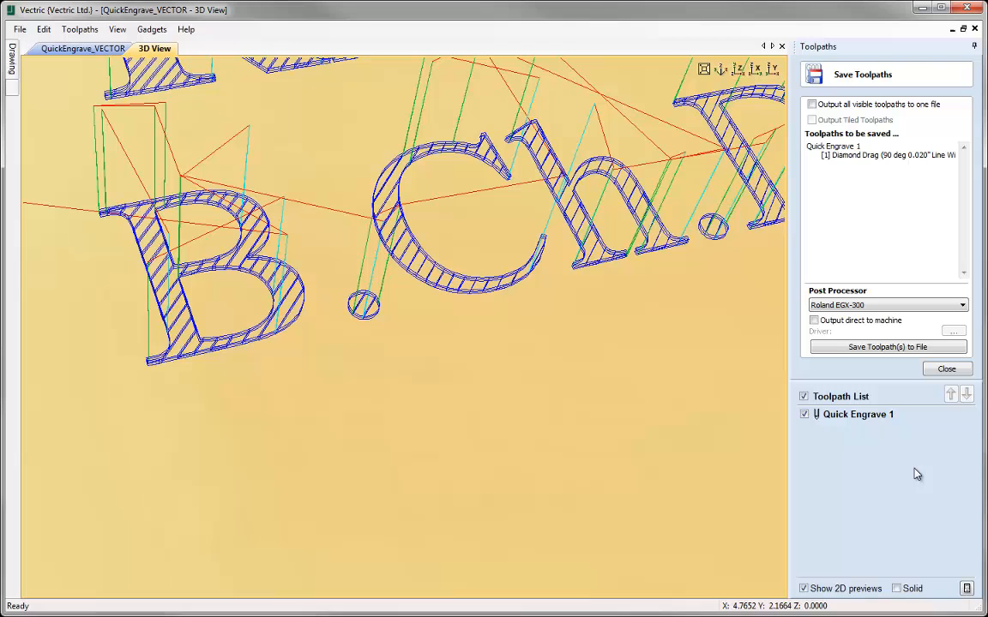
mouse_move(817, 427)
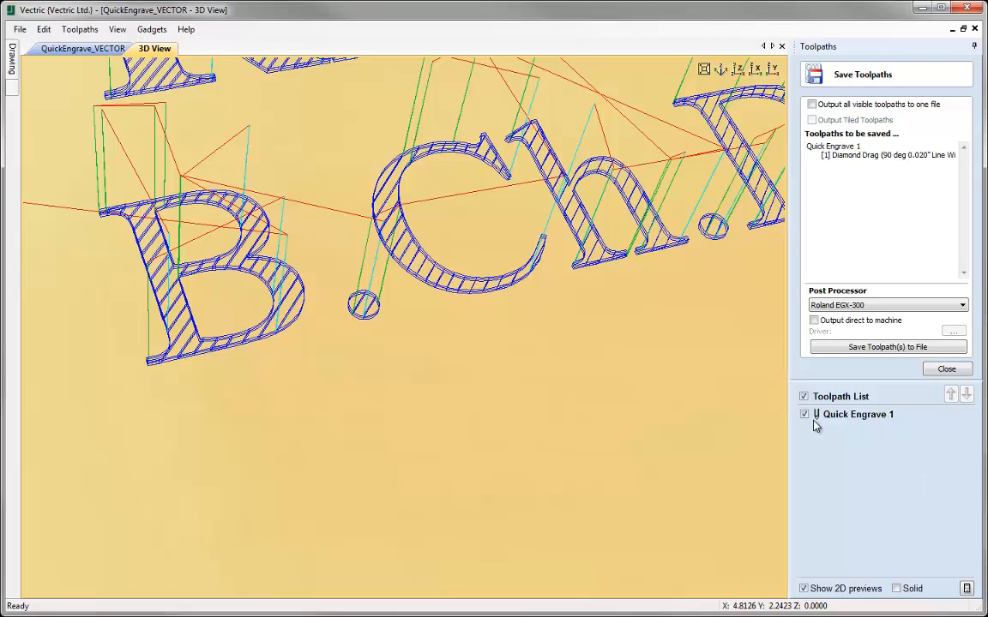
mouse_move(751, 240)
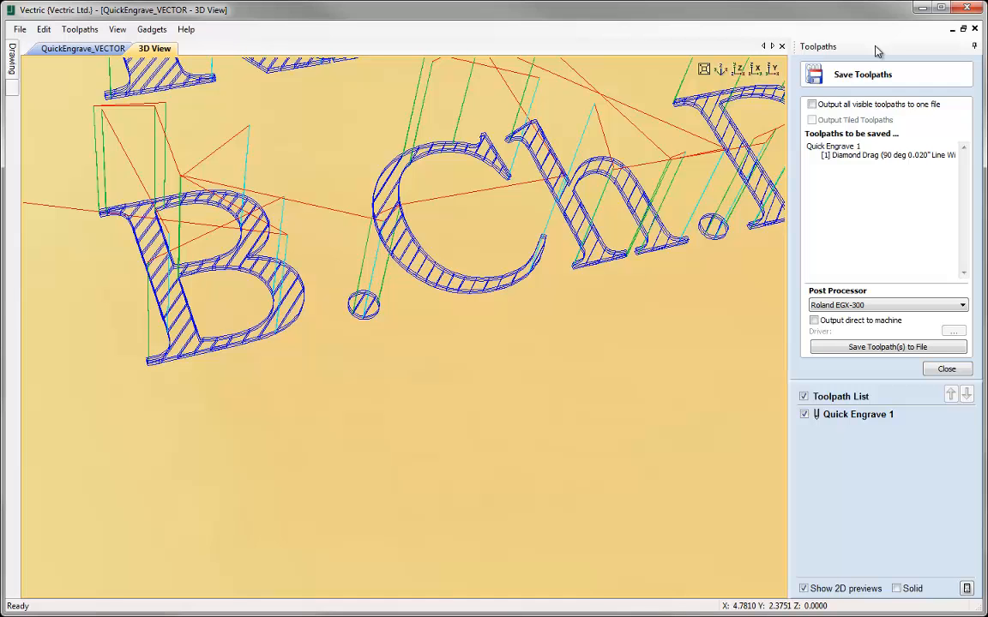
click(18, 29)
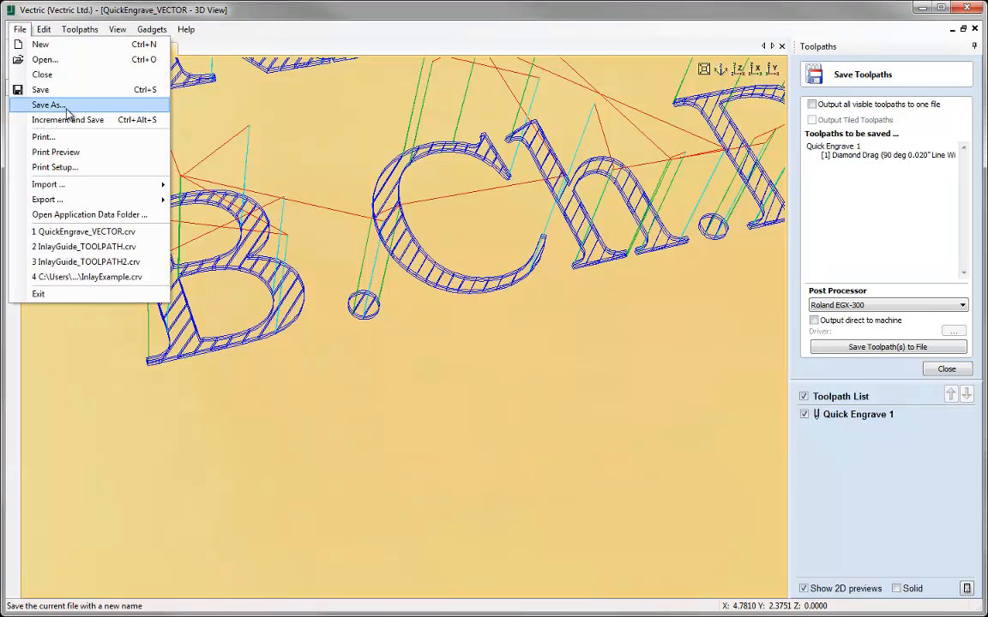
Step: Save the job under the new name QuickEngrave_Toolpath.crv
click(49, 104)
text(QuickEngrave_Toolpath.crv)
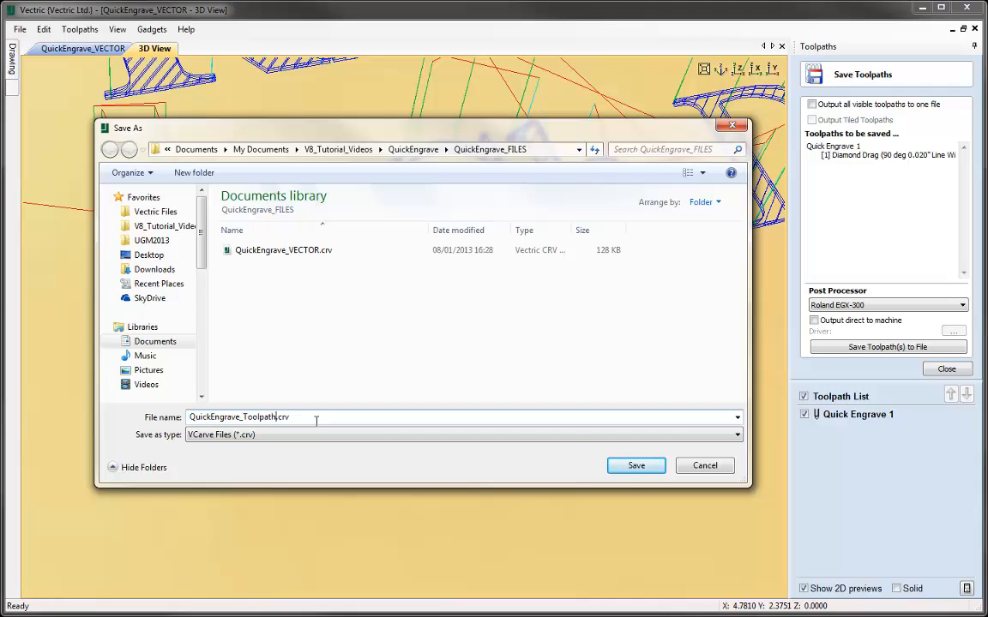
click(637, 465)
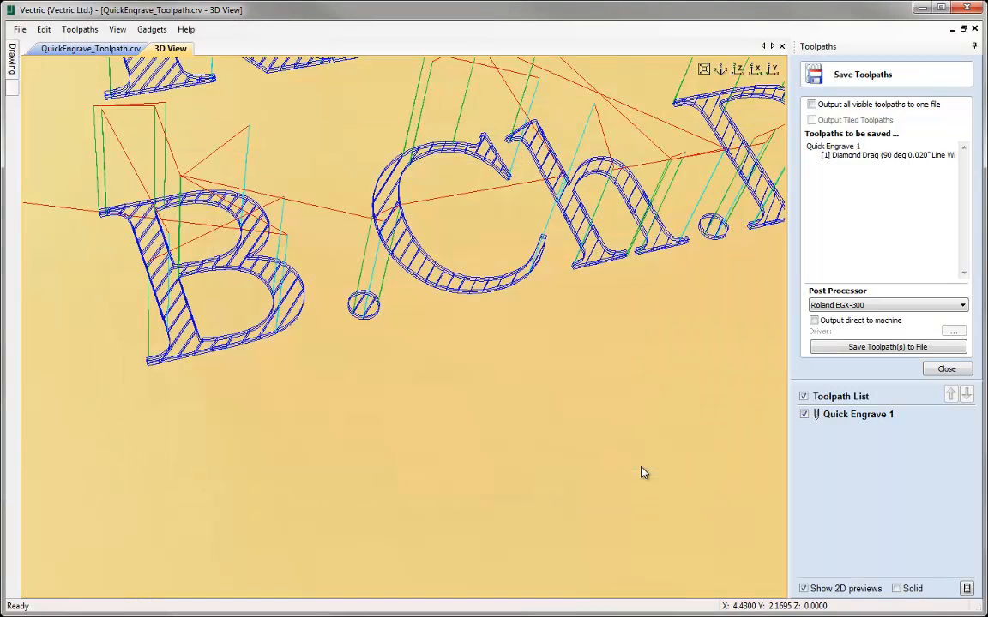